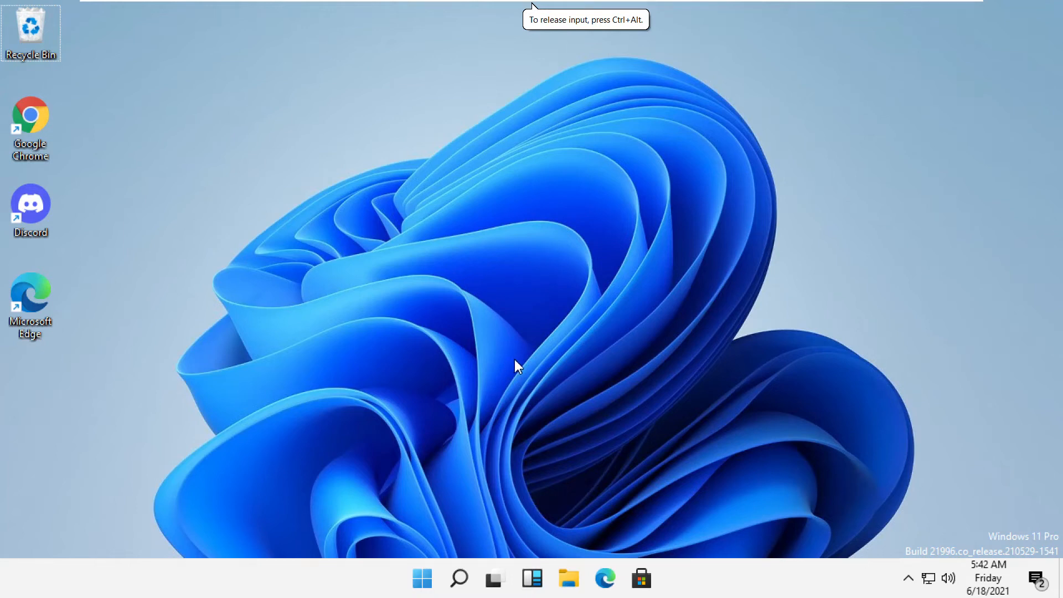
{"action": "mouse_move", "coordinate": [461, 578]}
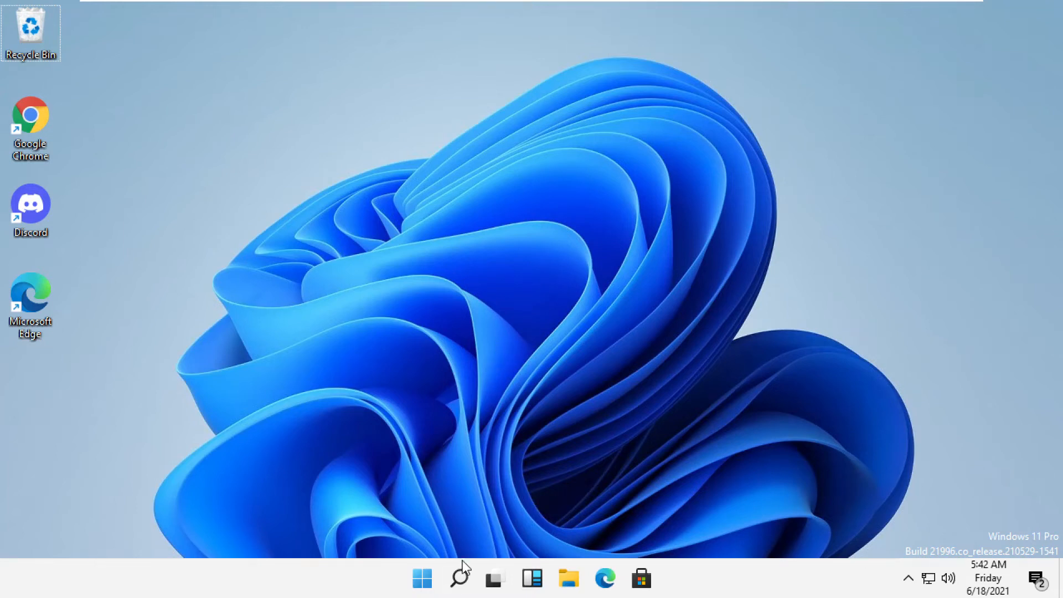
- Search for 'cmd' and launch Command Prompt as administrator
{"action": "type", "text": "cmd"}
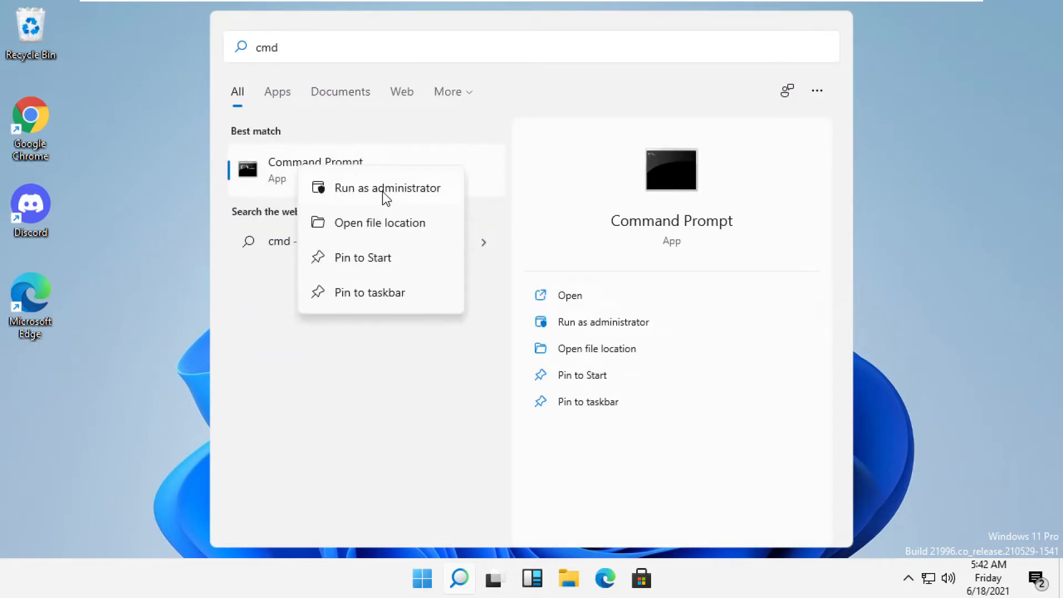
{"action": "left_click", "coordinate": [387, 188]}
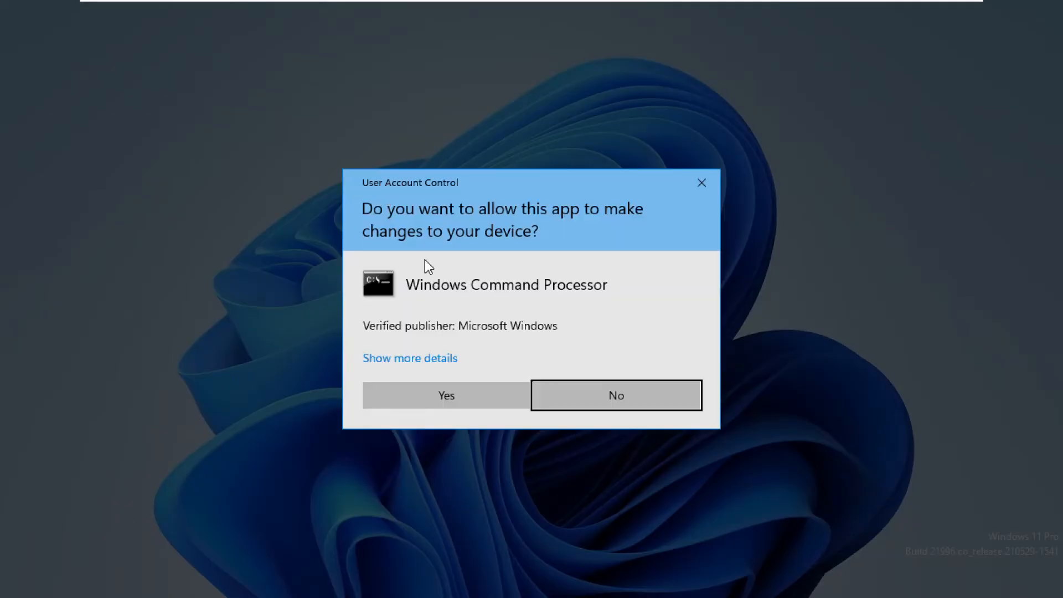
- Approve UAC and run 'net user administrator /active:yes' to enable the account
{"action": "left_click", "coordinate": [445, 394]}
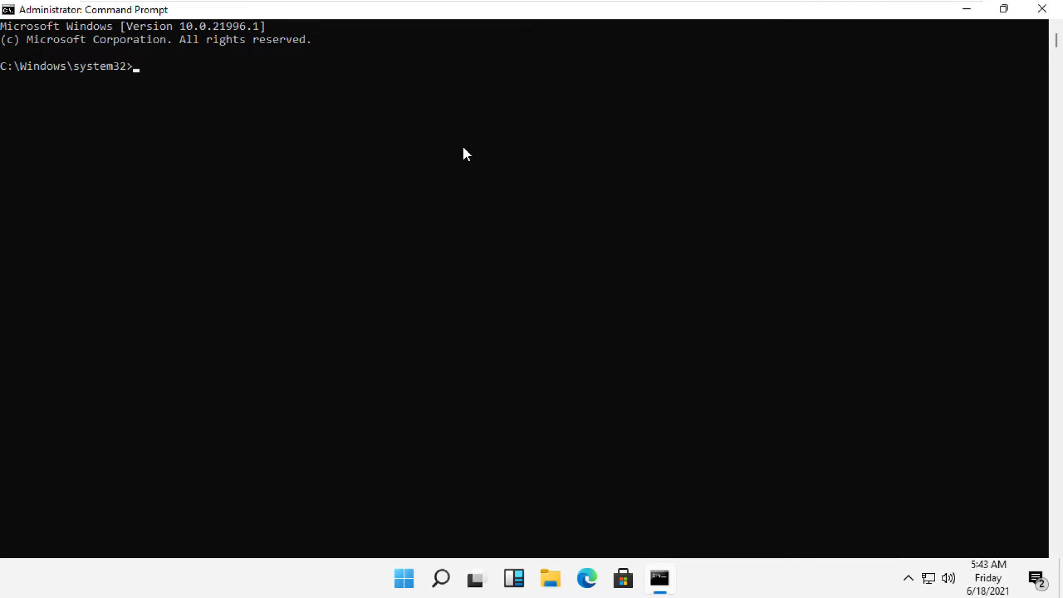
{"action": "type", "text": "net user"}
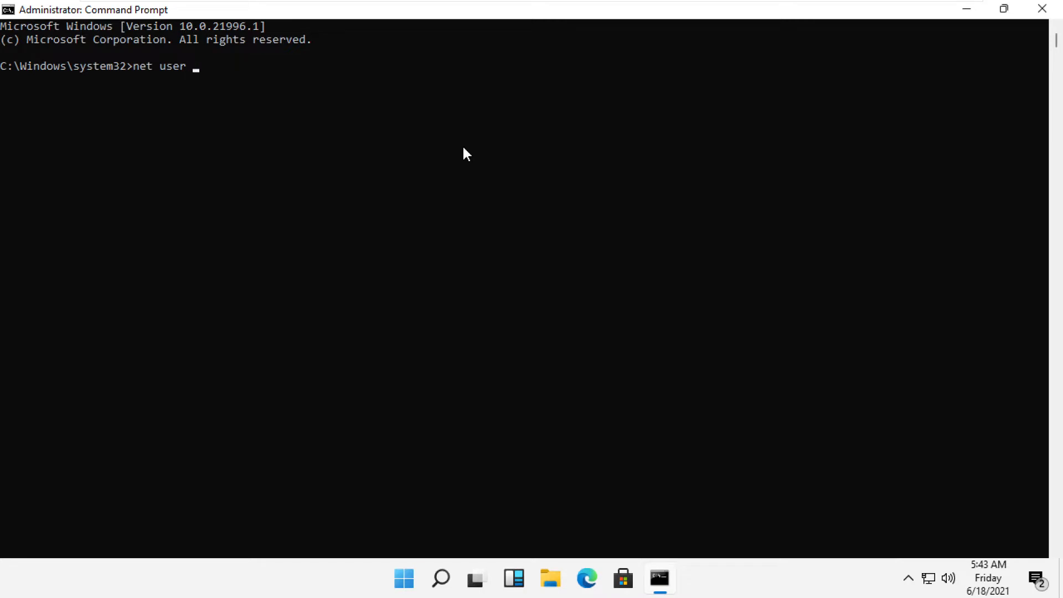
{"action": "type", "text": "admin"}
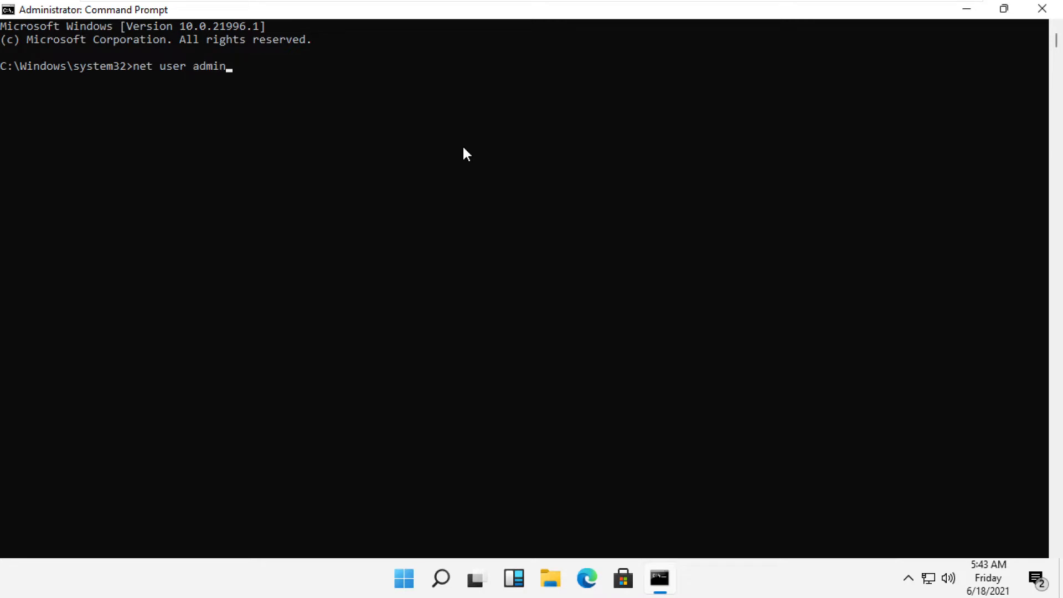
{"action": "type", "text": "istrator"}
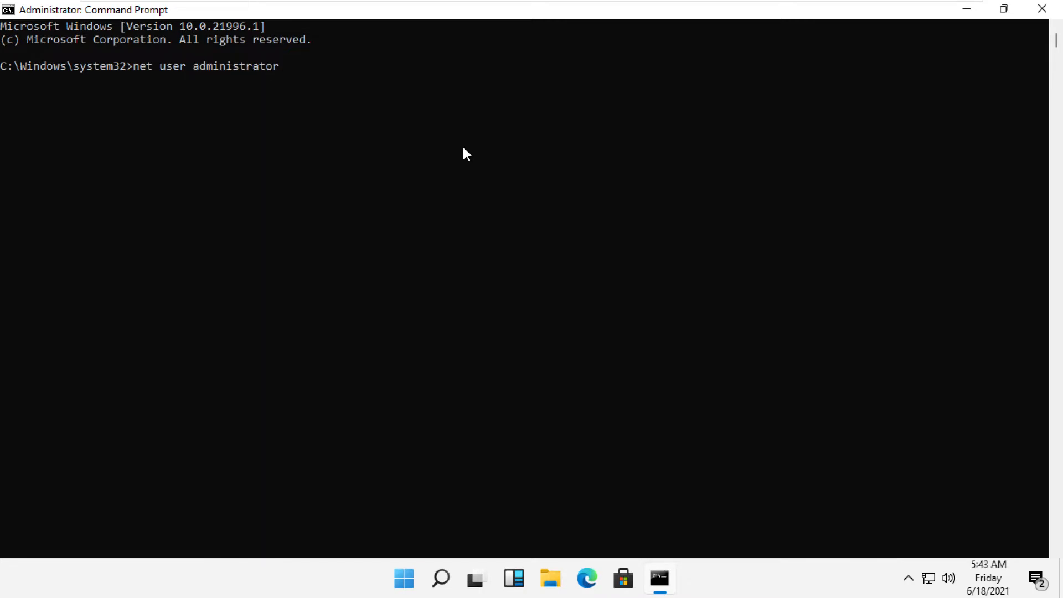
{"action": "type", "text": "/active:yes"}
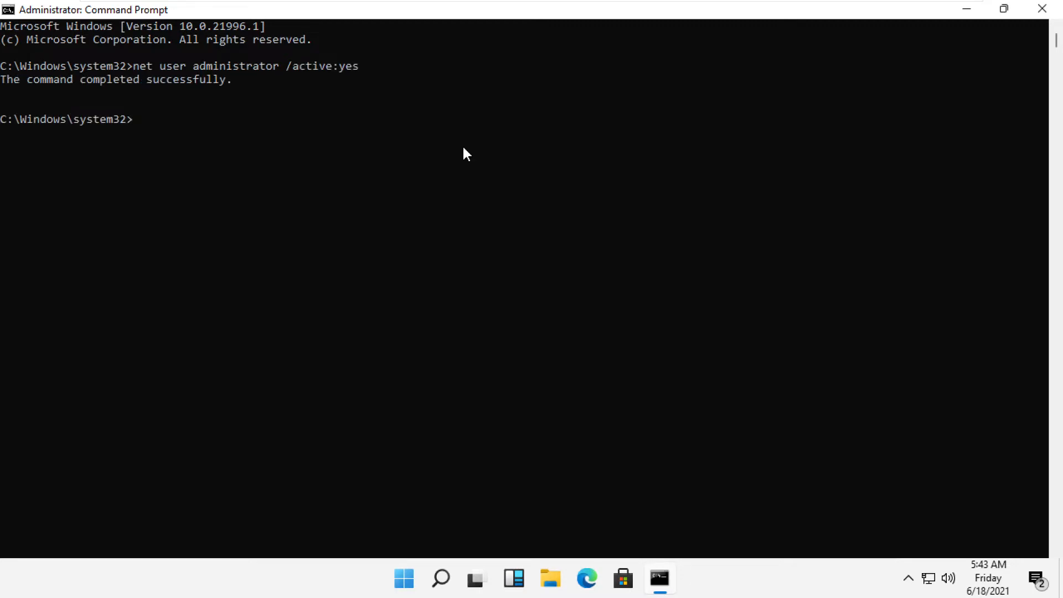
{"action": "type", "text": "e"}
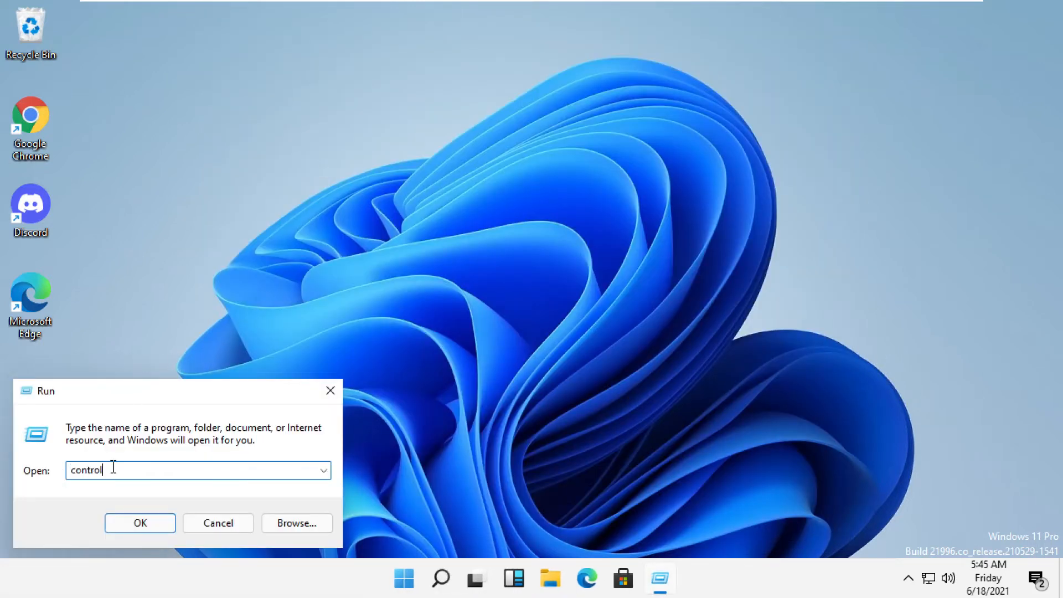
- Launch Control Panel via 'control' and reach User Accounts > Change your account type
{"action": "left_click", "coordinate": [140, 522]}
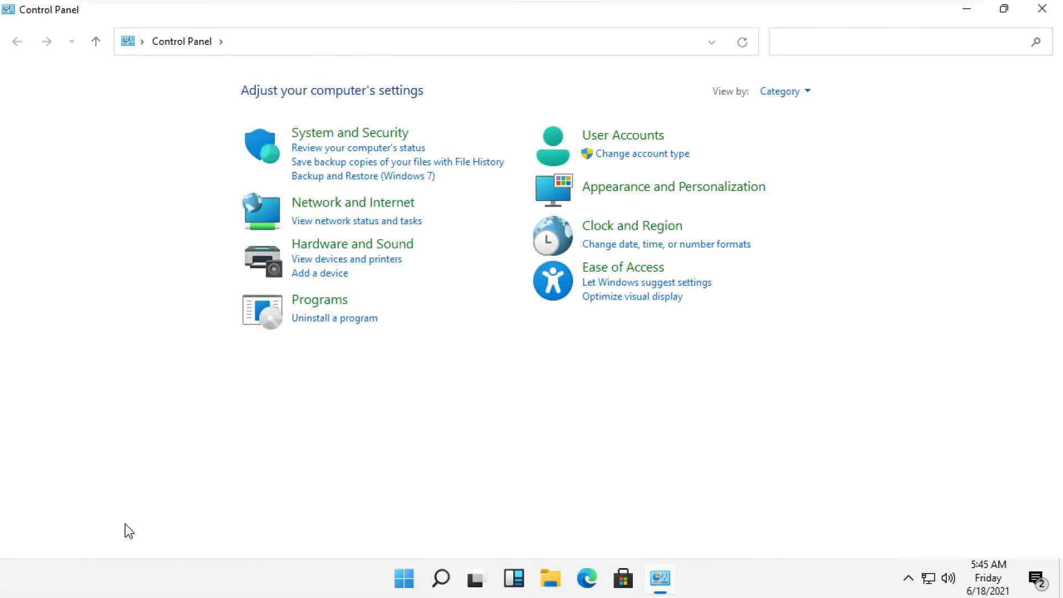
{"action": "mouse_move", "coordinate": [470, 315]}
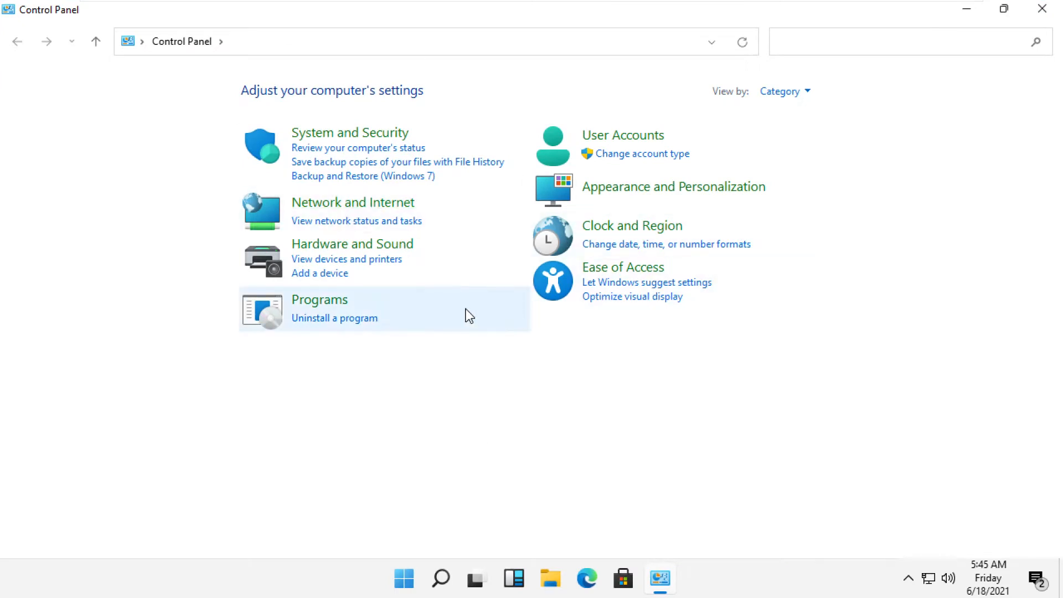
{"action": "mouse_move", "coordinate": [621, 135]}
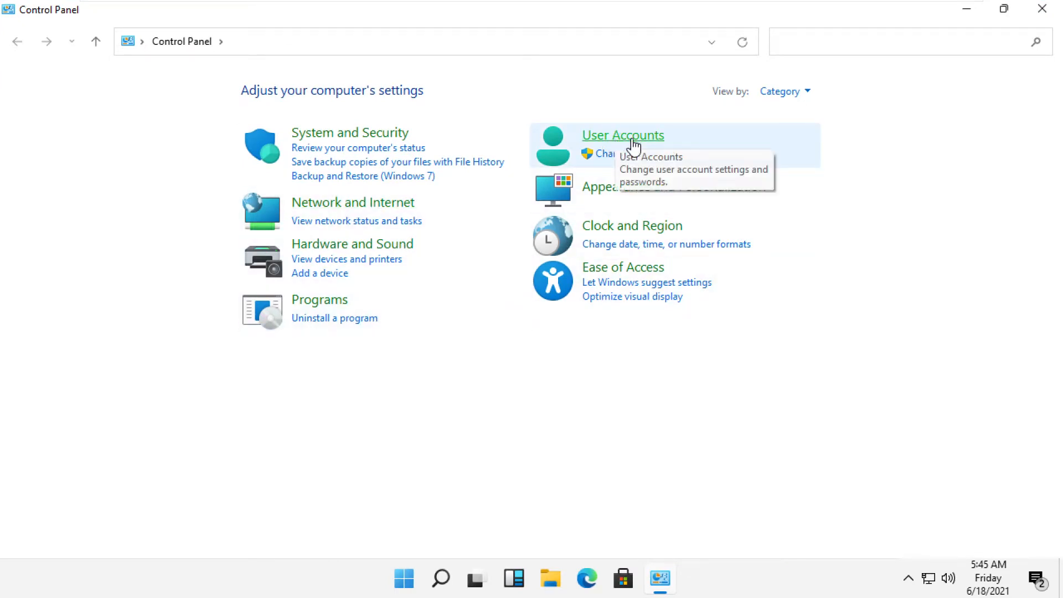
{"action": "left_click", "coordinate": [621, 135]}
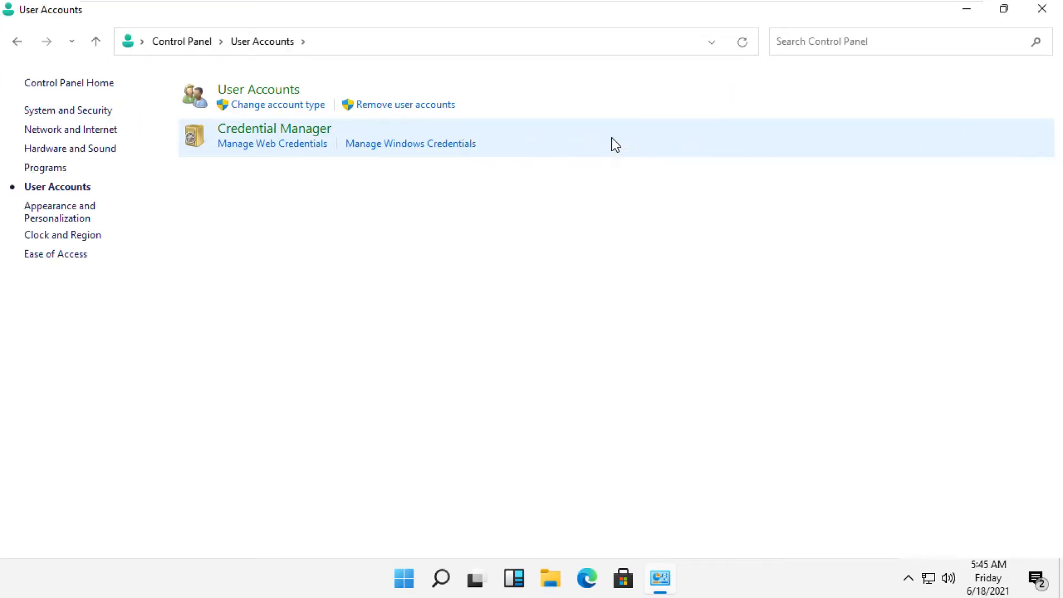
{"action": "left_click", "coordinate": [258, 88]}
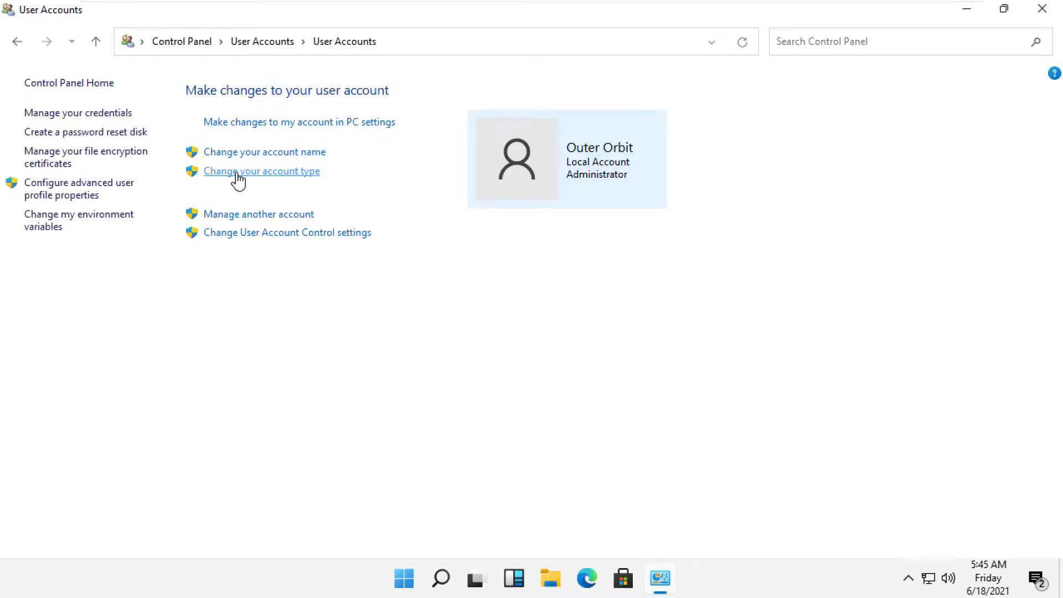
{"action": "left_click", "coordinate": [260, 170]}
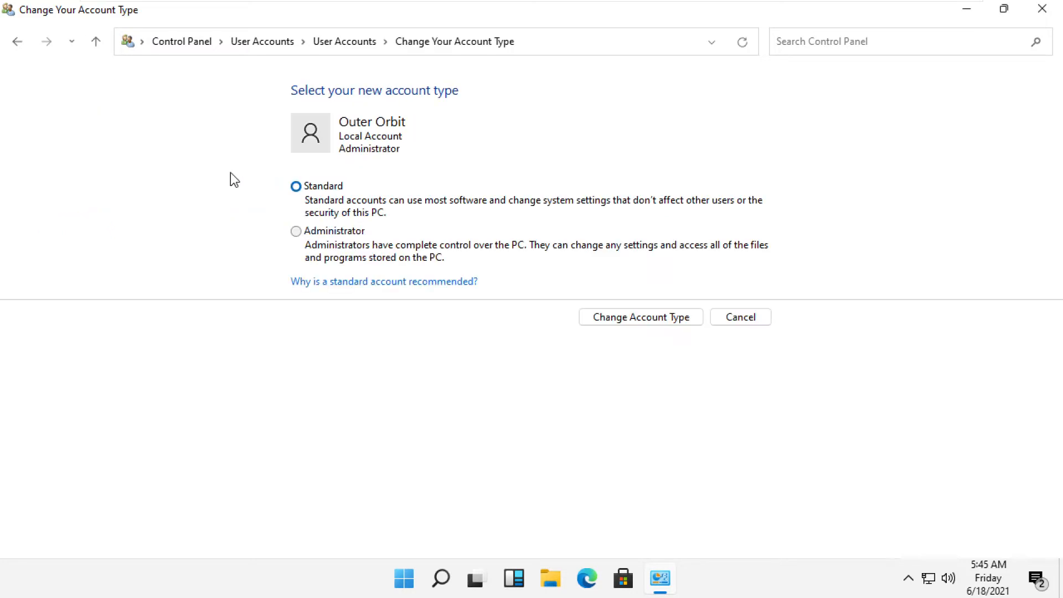
{"action": "mouse_move", "coordinate": [19, 52]}
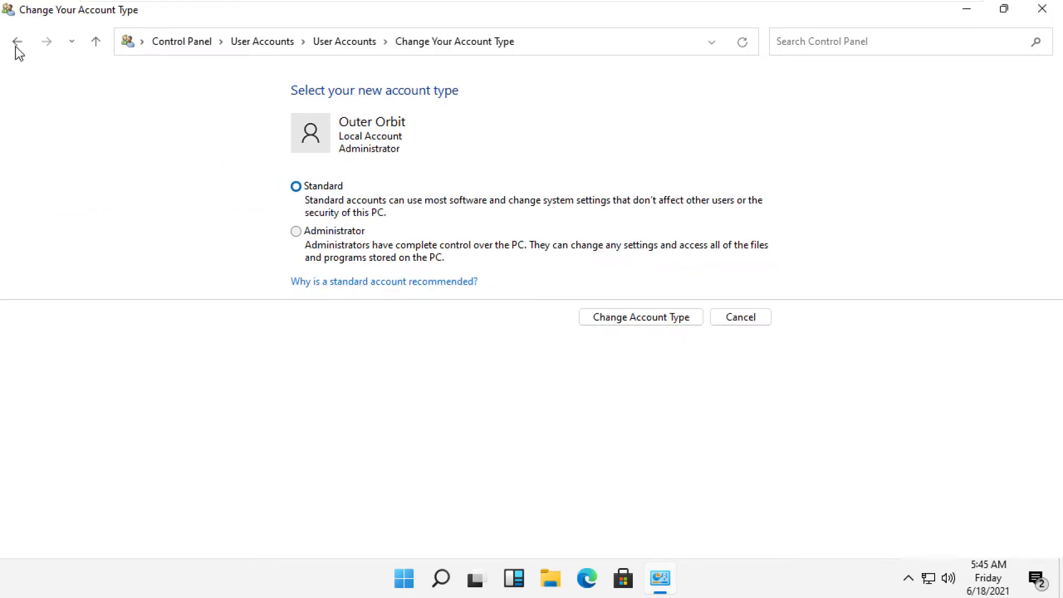
- Via Manage another account, choose Administrator for the account, then cancel without saving
{"action": "left_click", "coordinate": [17, 41]}
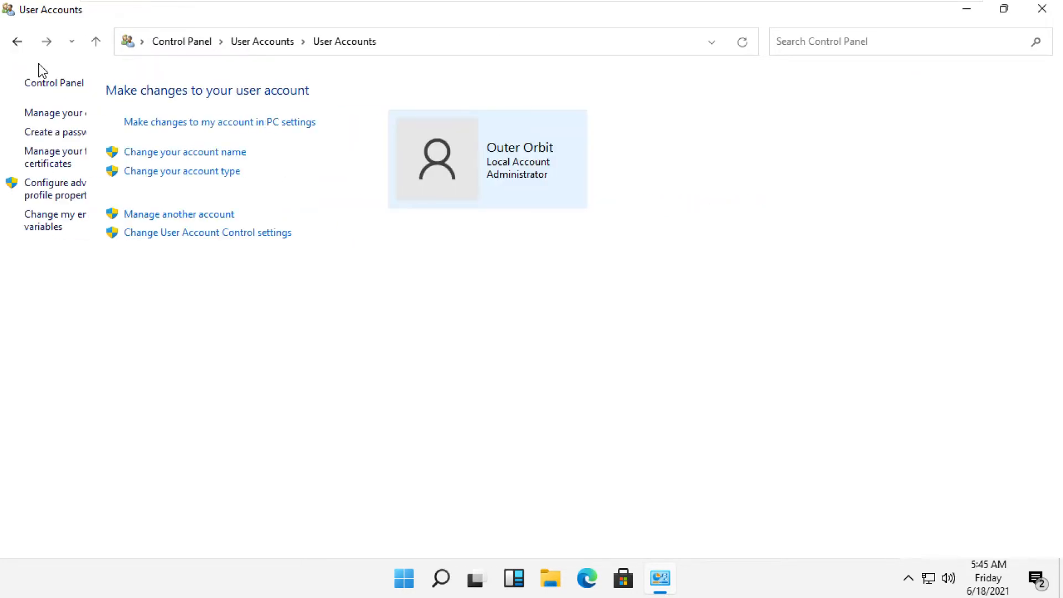
{"action": "left_click", "coordinate": [179, 214]}
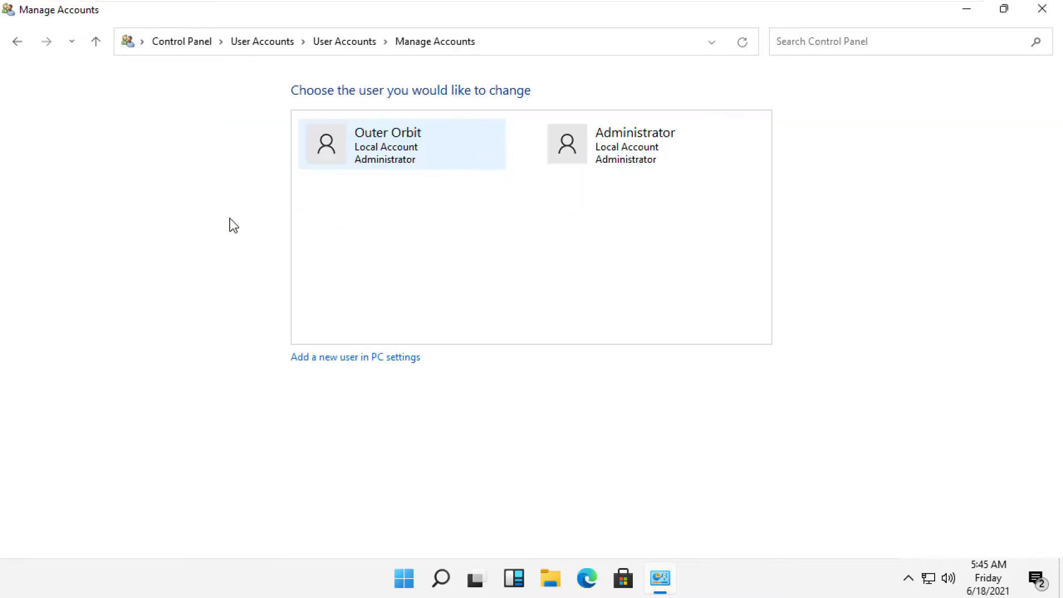
{"action": "mouse_move", "coordinate": [431, 181]}
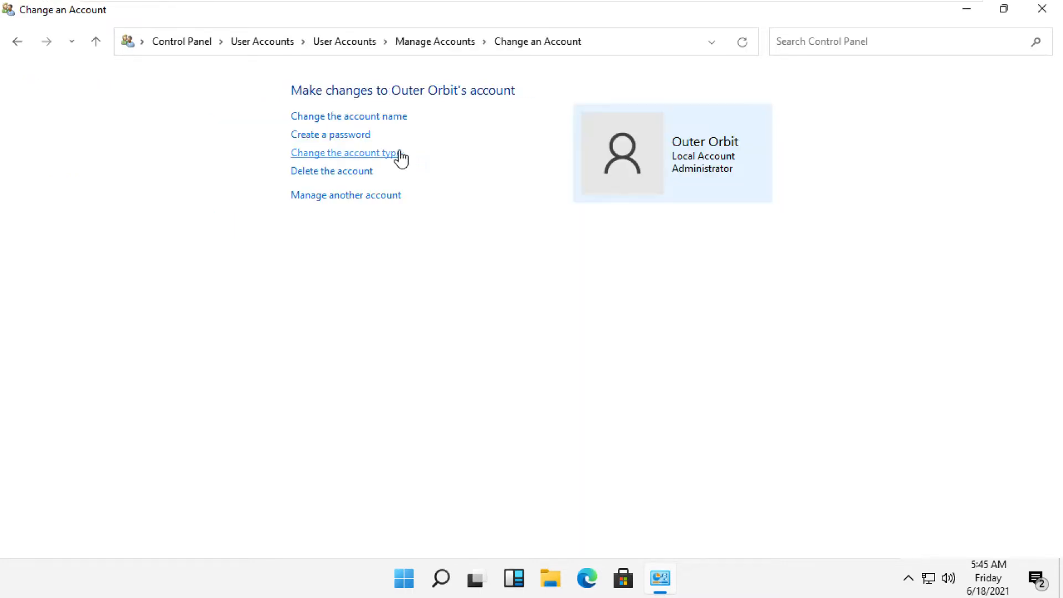
{"action": "mouse_move", "coordinate": [319, 165]}
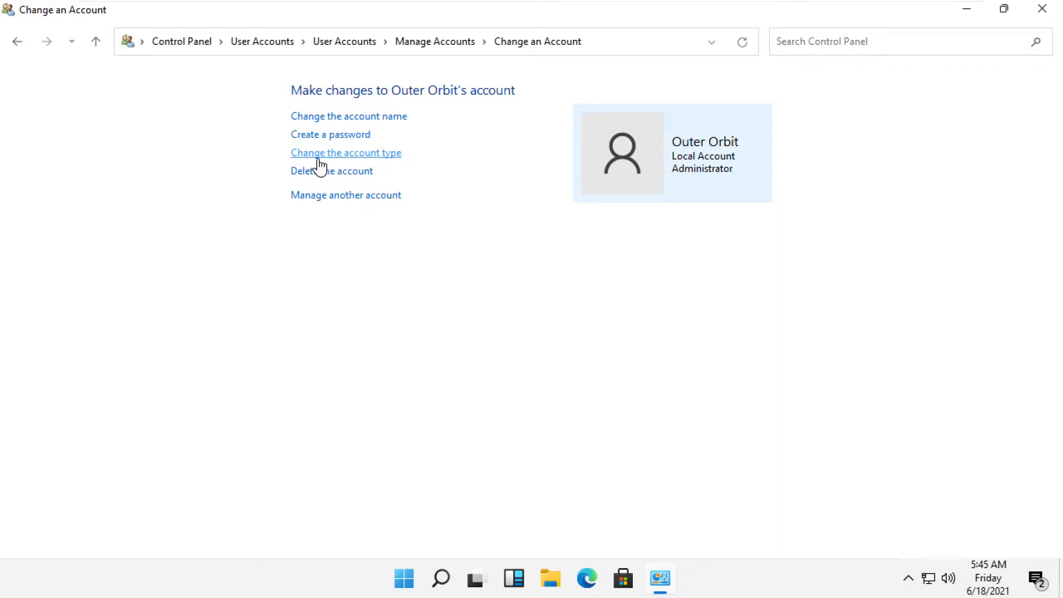
{"action": "left_click", "coordinate": [345, 152]}
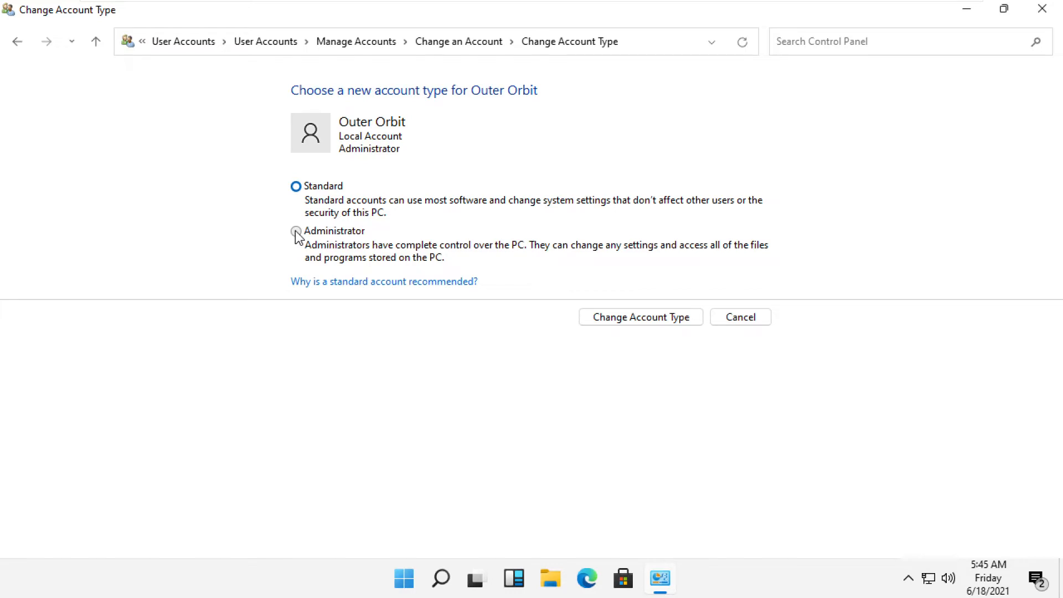
{"action": "left_click", "coordinate": [297, 231]}
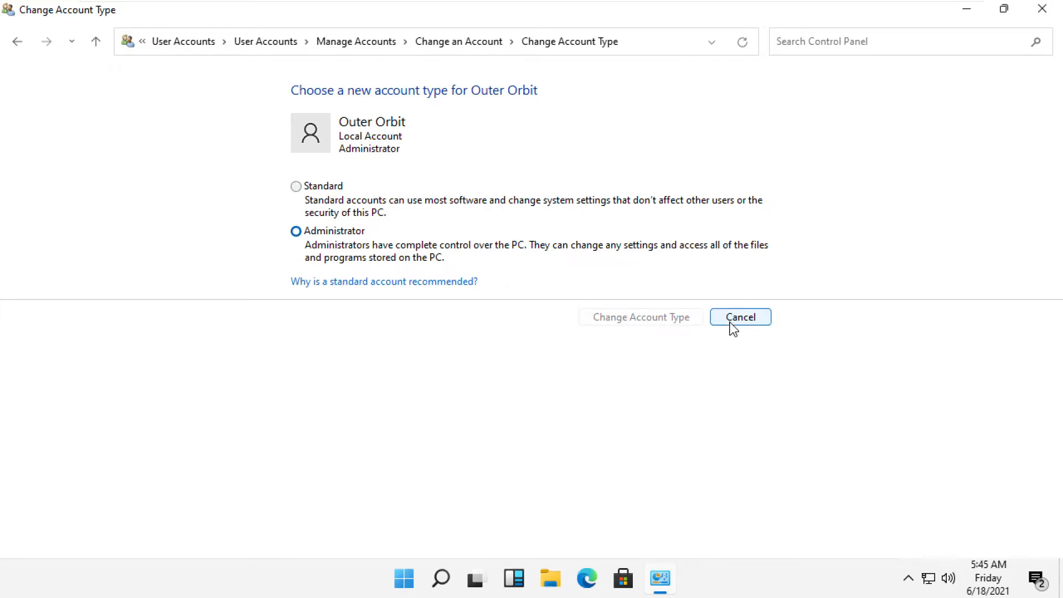
{"action": "left_click", "coordinate": [739, 317]}
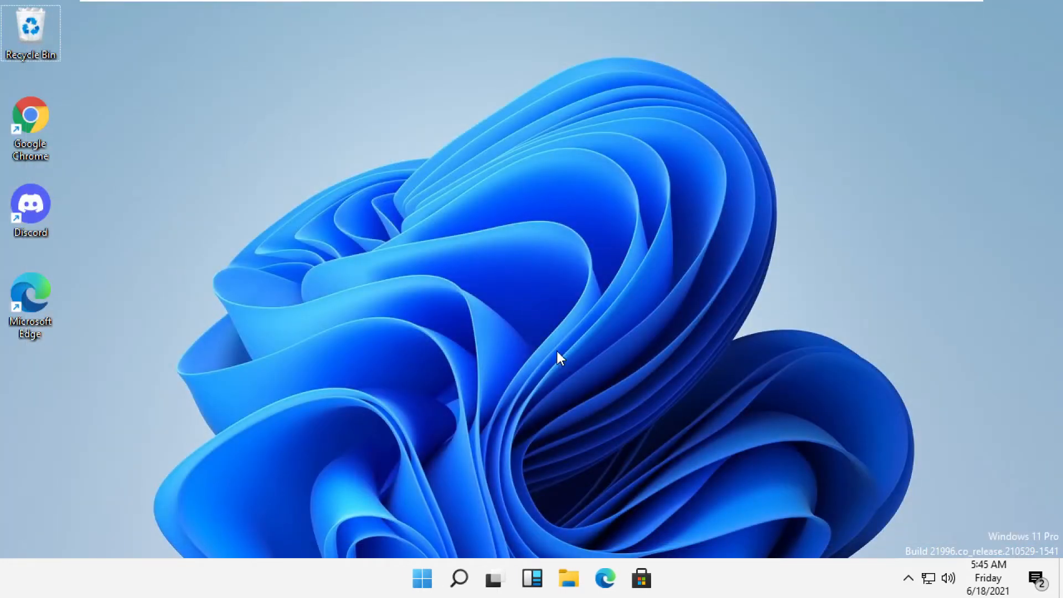
- In File Explorer, go to This PC and open Local Disk (C:)
{"action": "left_click", "coordinate": [568, 578]}
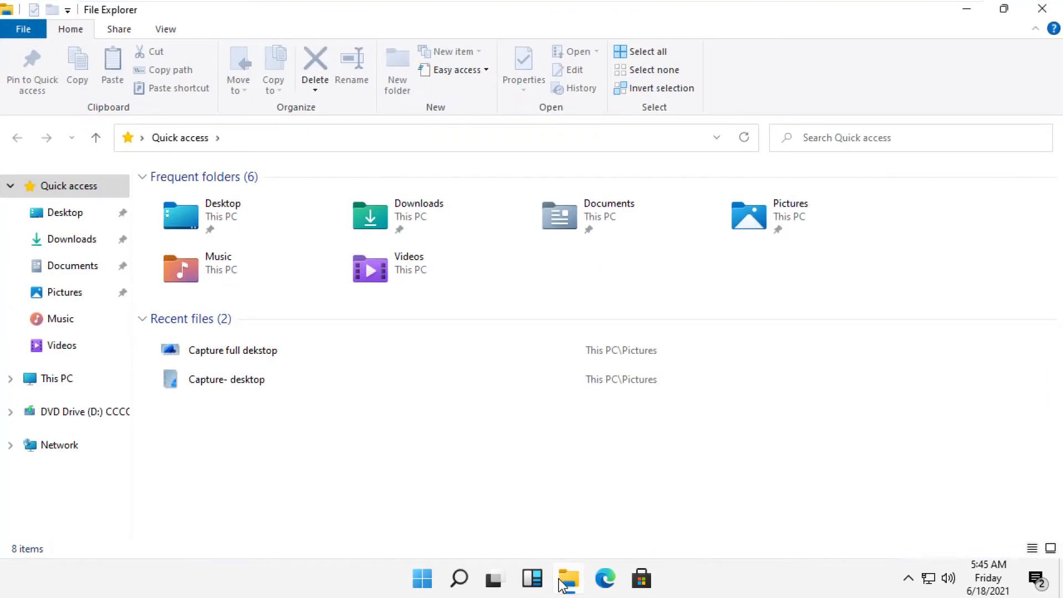
{"action": "left_click", "coordinate": [56, 379]}
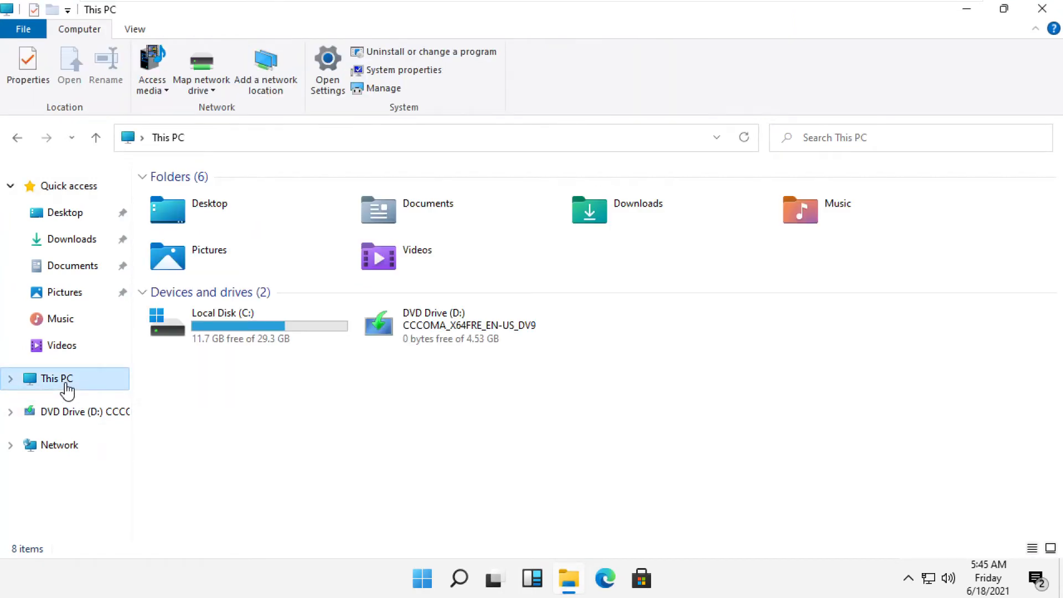
{"action": "double_click", "coordinate": [222, 319]}
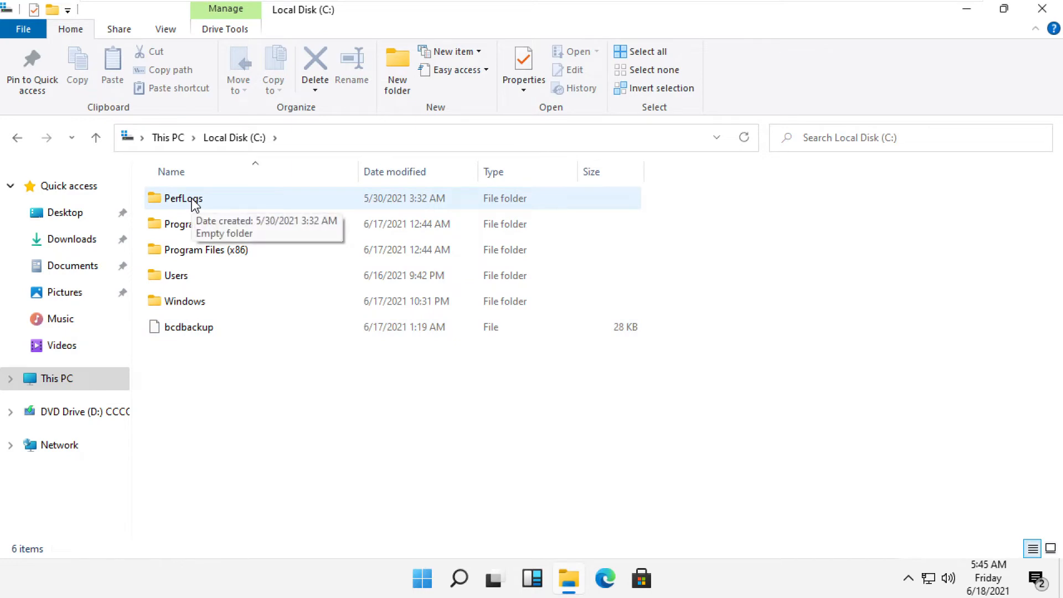
- Show PerfLogs Properties, Security, Advanced security settings
{"action": "right_click", "coordinate": [181, 198]}
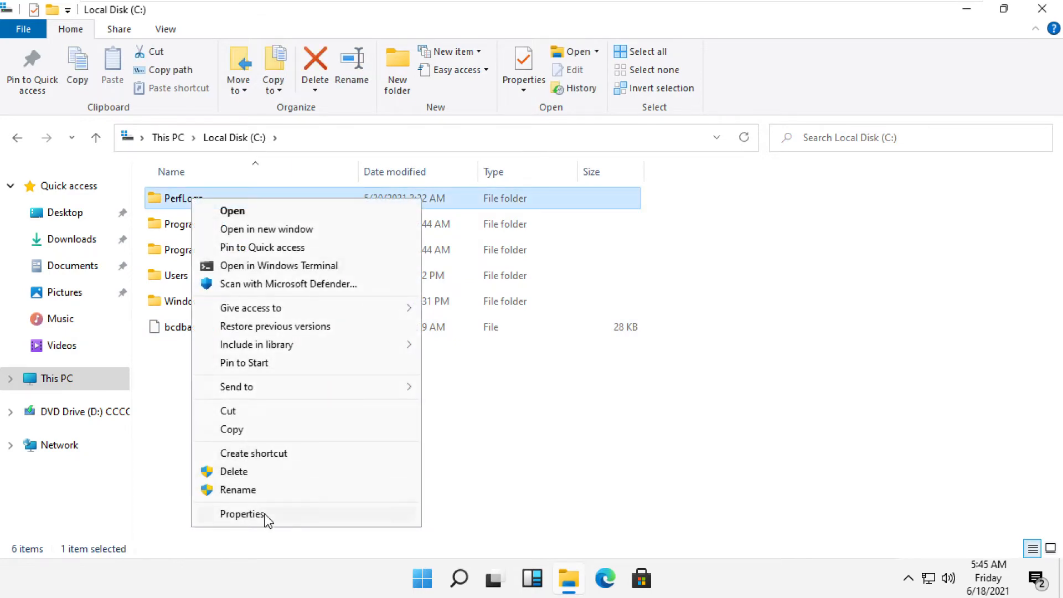
{"action": "left_click", "coordinate": [242, 513]}
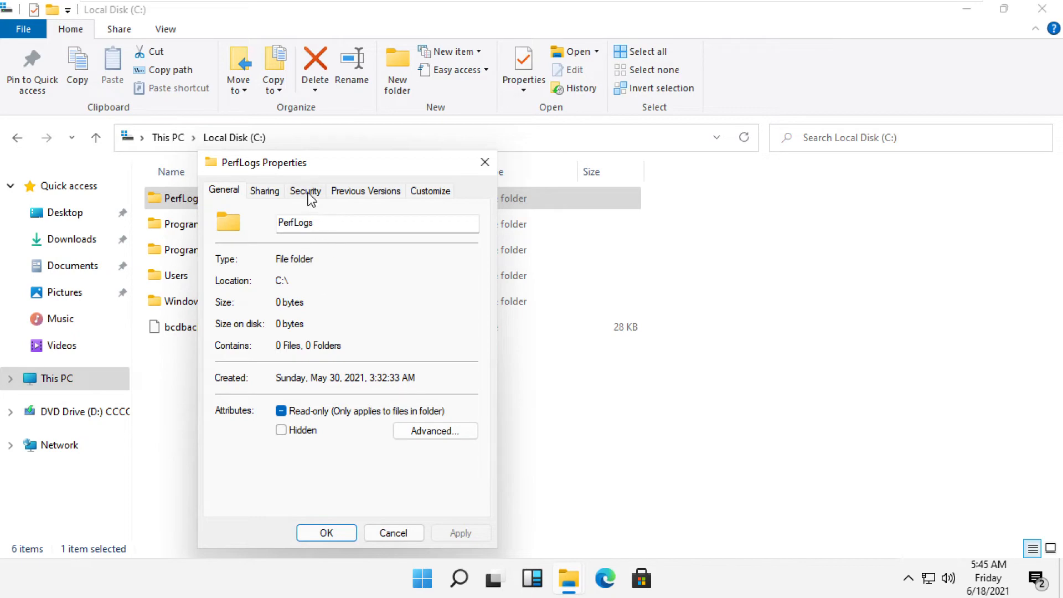
{"action": "left_click", "coordinate": [305, 190]}
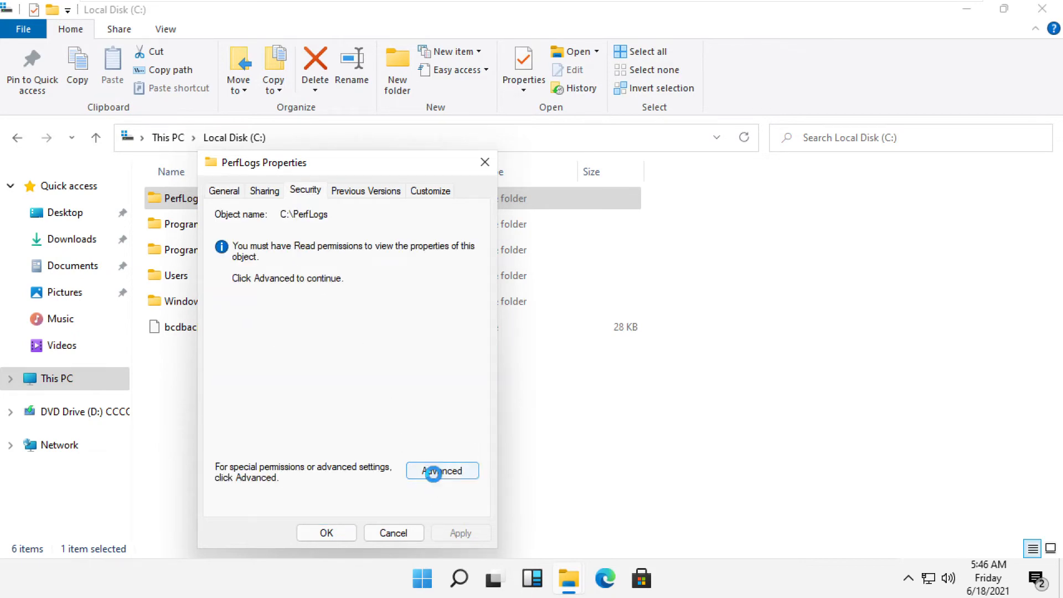
{"action": "left_click", "coordinate": [440, 471]}
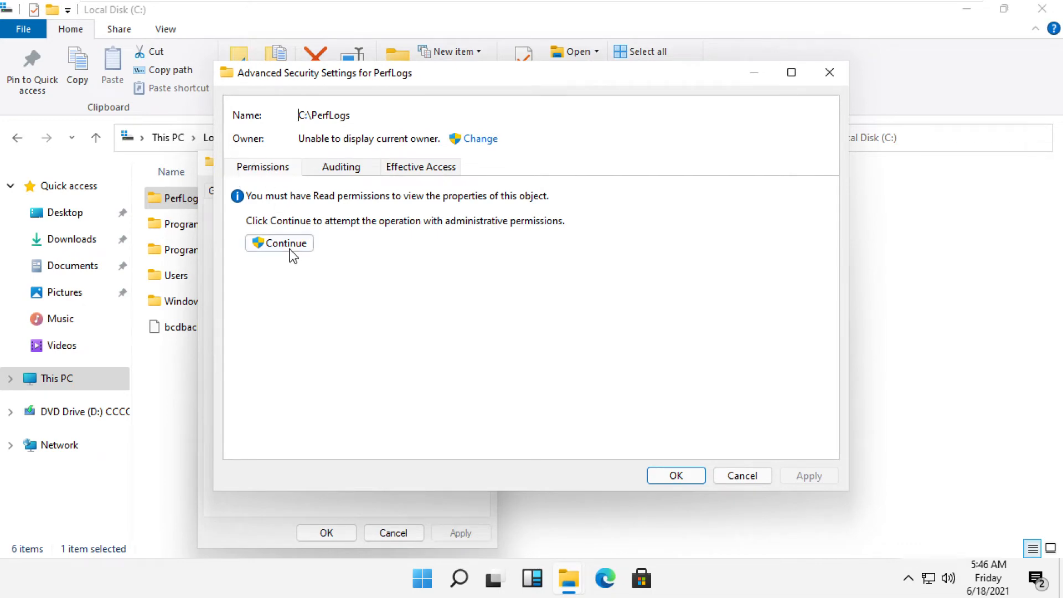
- Continue with administrative permissions and begin a new permission entry's principal selection
{"action": "left_click", "coordinate": [278, 243]}
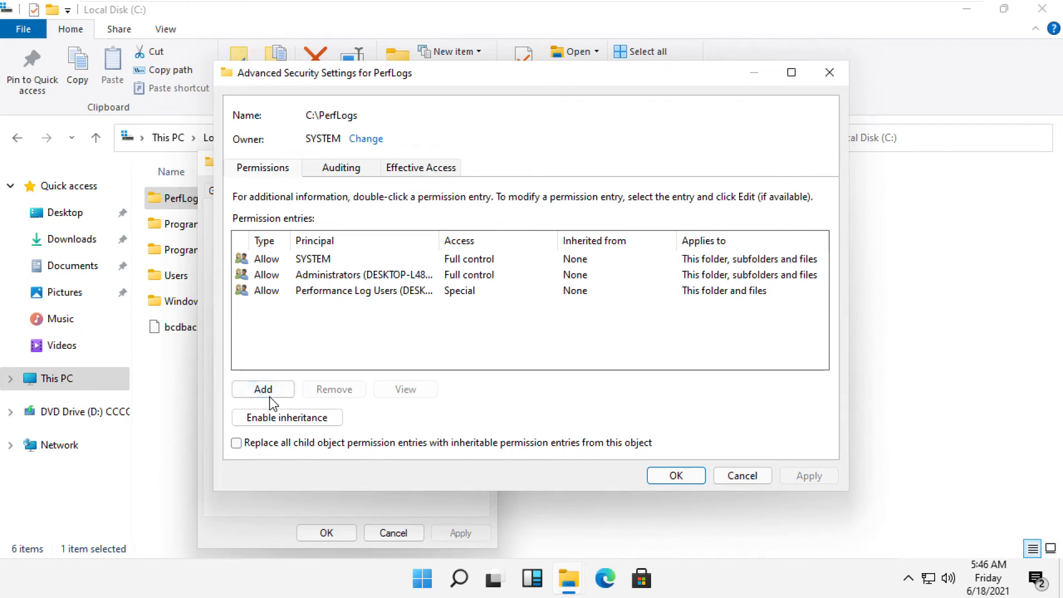
{"action": "left_click", "coordinate": [261, 388]}
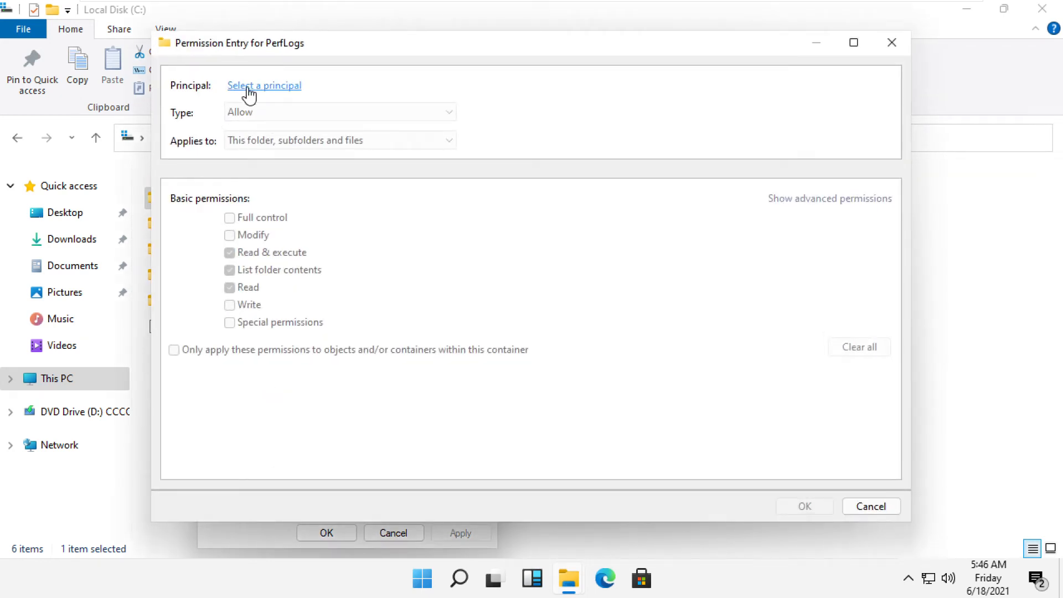
{"action": "left_click", "coordinate": [263, 85]}
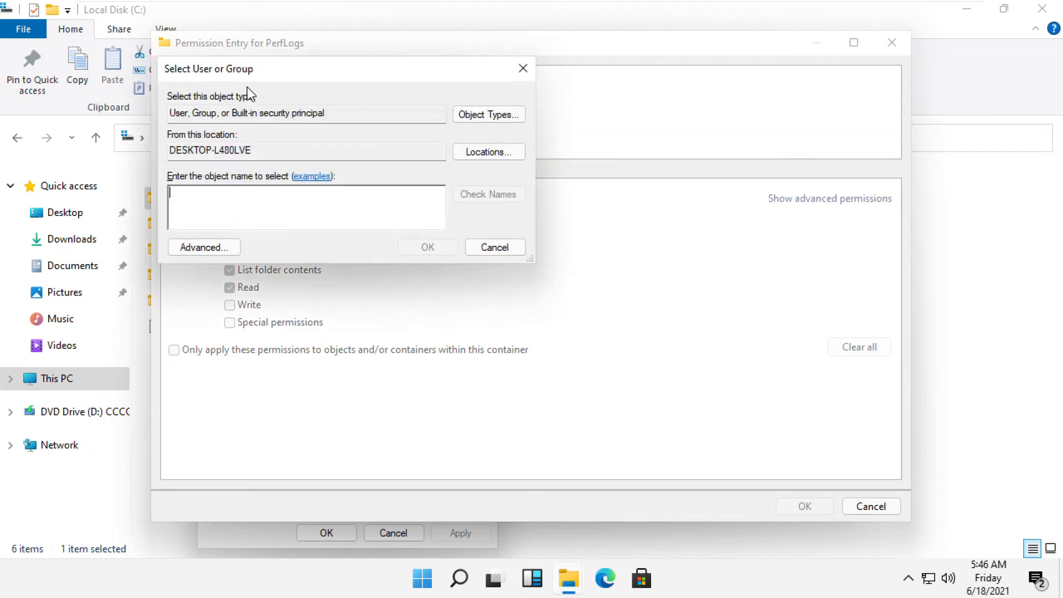
- Set Everyone as the principal for the new PerfLogs permission entry
{"action": "left_click", "coordinate": [204, 247]}
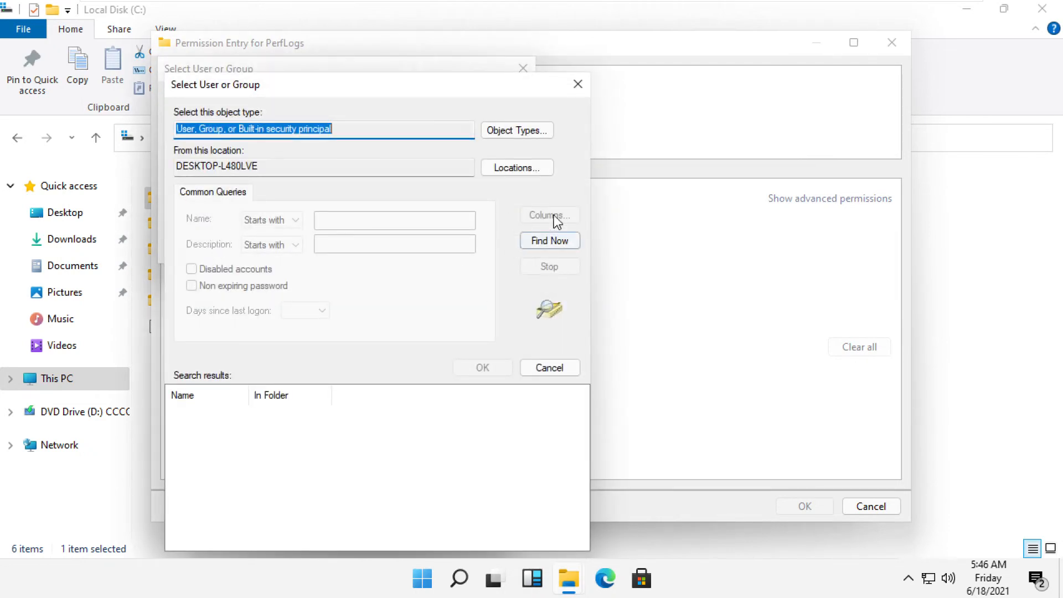
{"action": "left_click", "coordinate": [548, 241]}
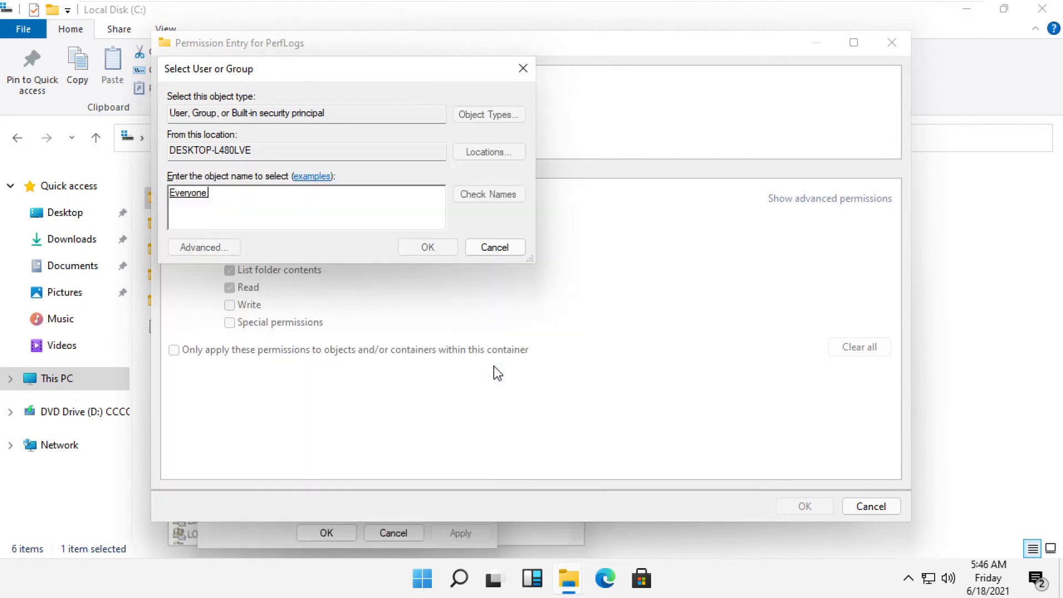
{"action": "left_click", "coordinate": [427, 247]}
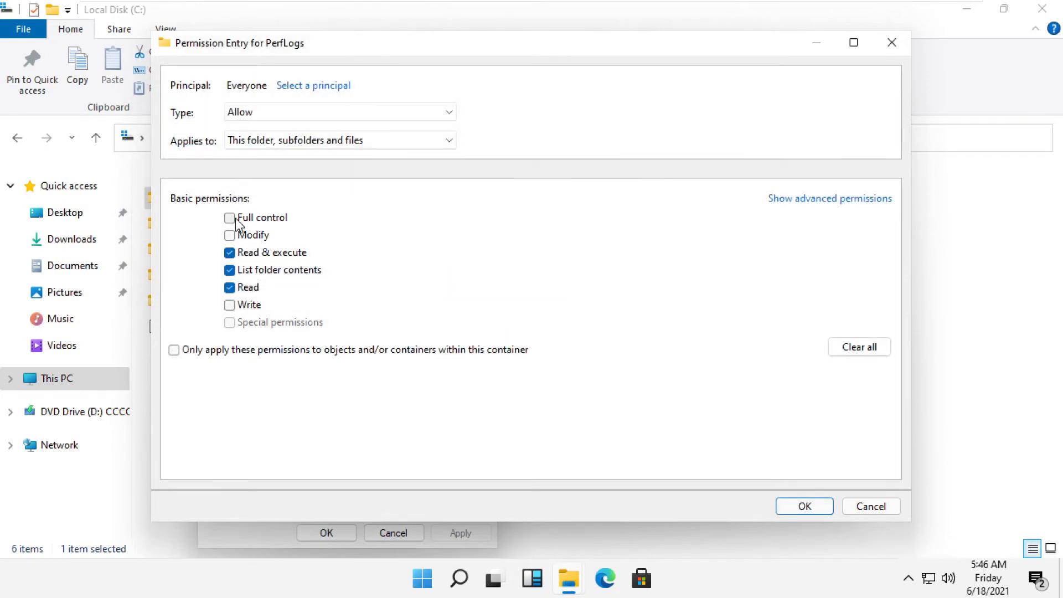
- Grant Everyone Full control on PerfLogs and apply the updated permissions
{"action": "left_click", "coordinate": [229, 218]}
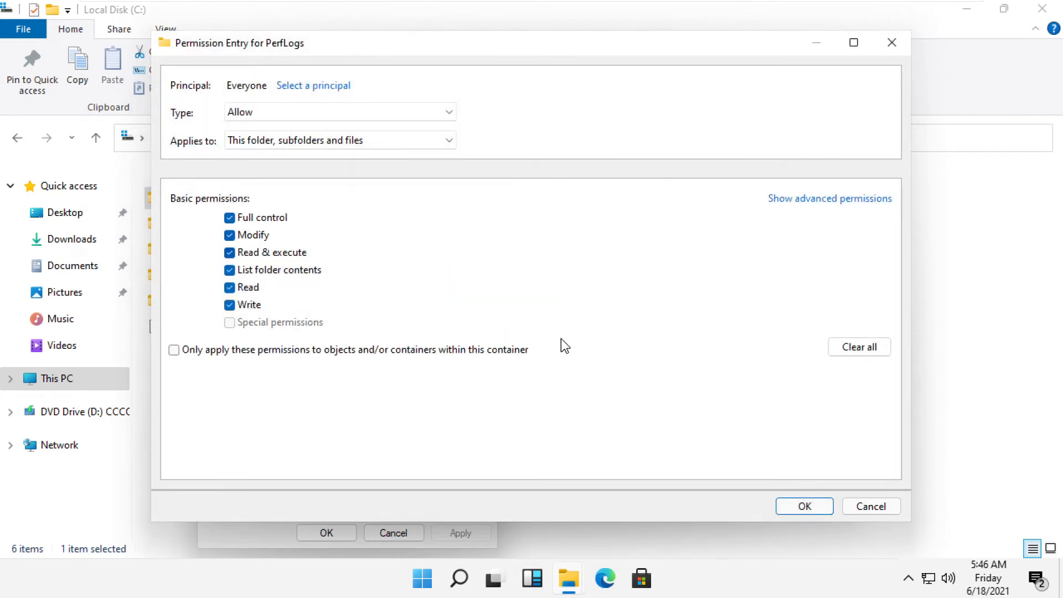
{"action": "left_click", "coordinate": [804, 506]}
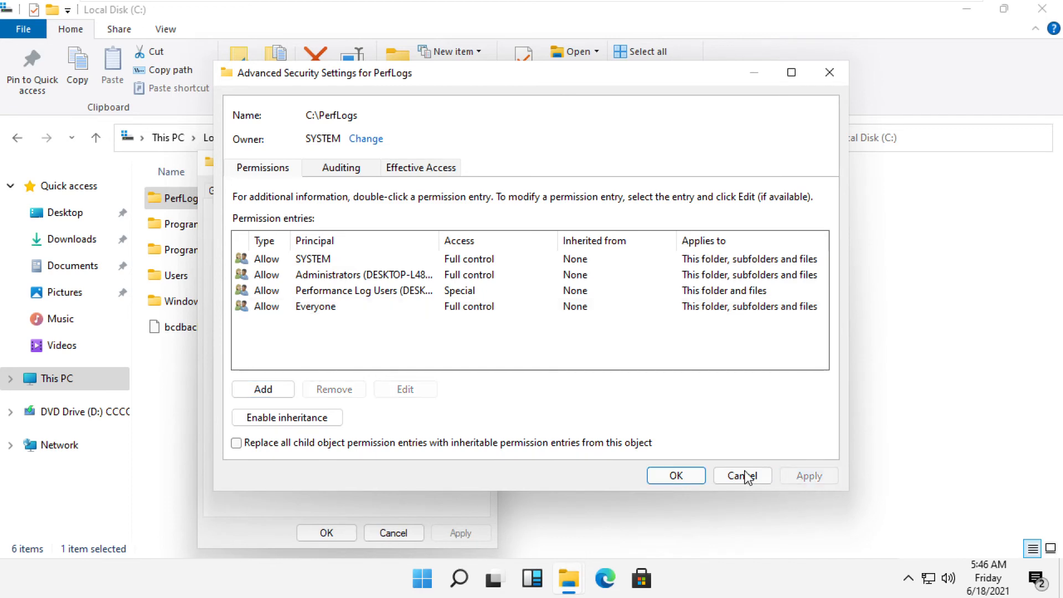
{"action": "left_click", "coordinate": [741, 475]}
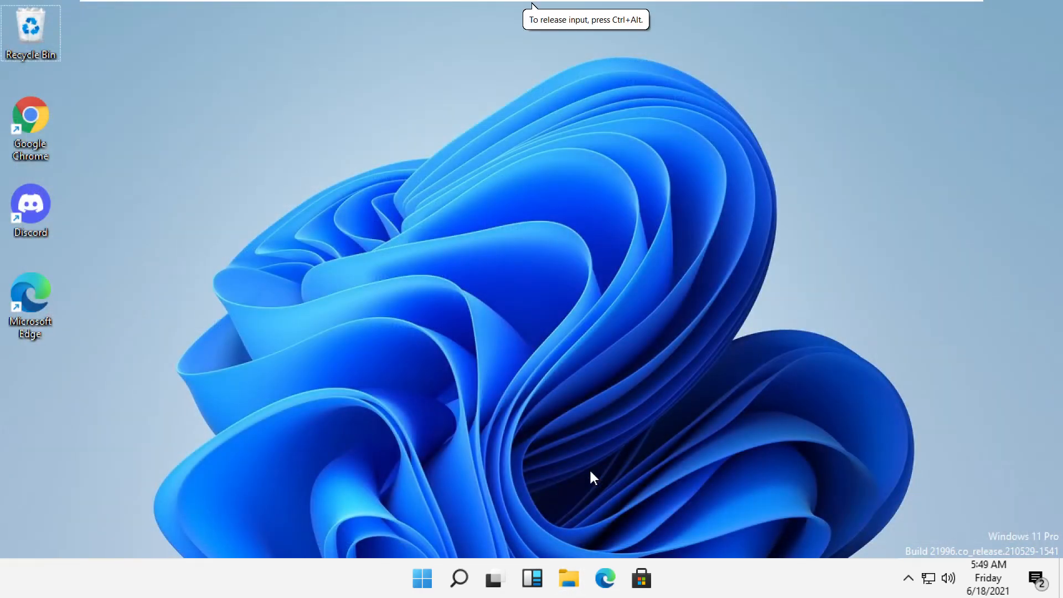
- Find and launch the Run app through Search, beginning to enter msconfig
{"action": "left_click", "coordinate": [458, 578]}
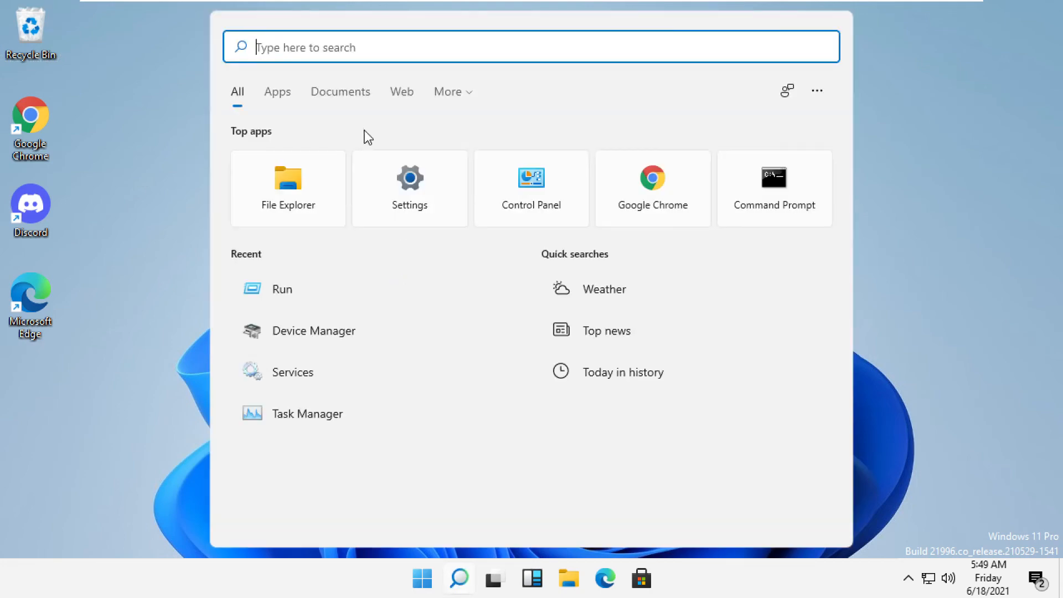
{"action": "type", "text": "run"}
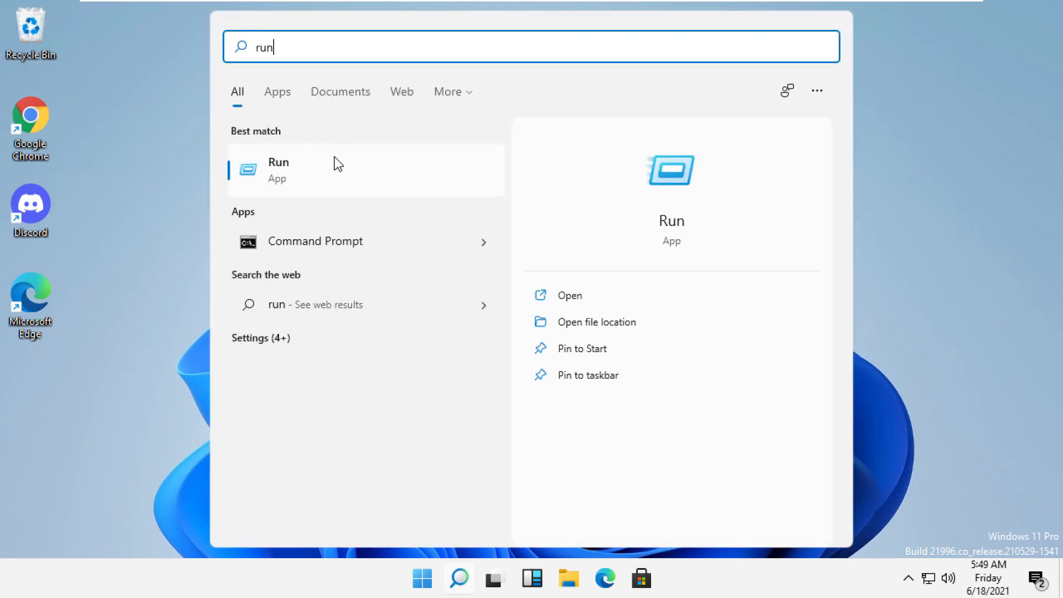
{"action": "left_click", "coordinate": [278, 169]}
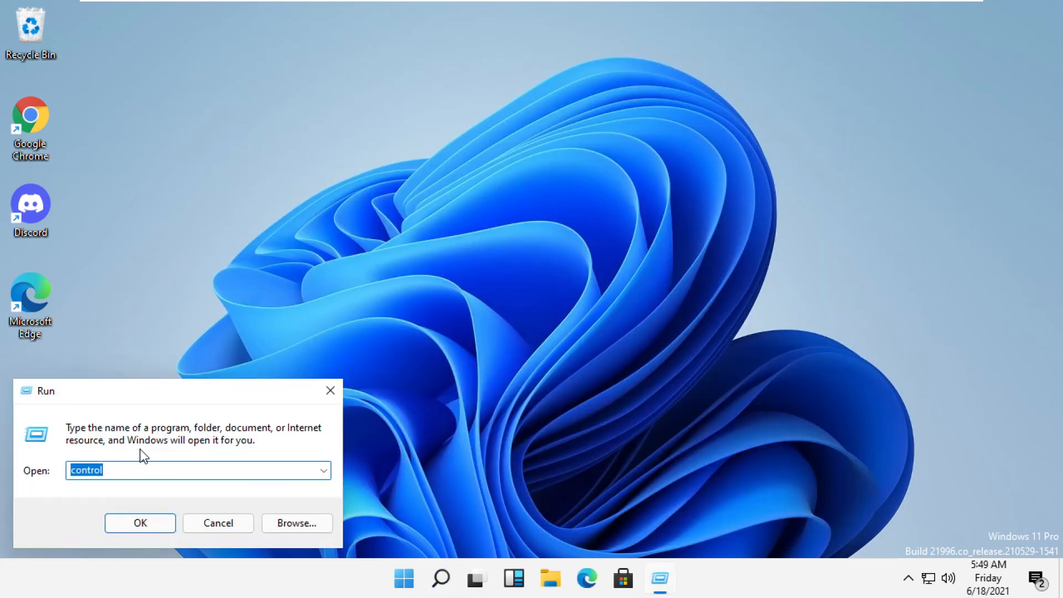
{"action": "type", "text": "mscon"}
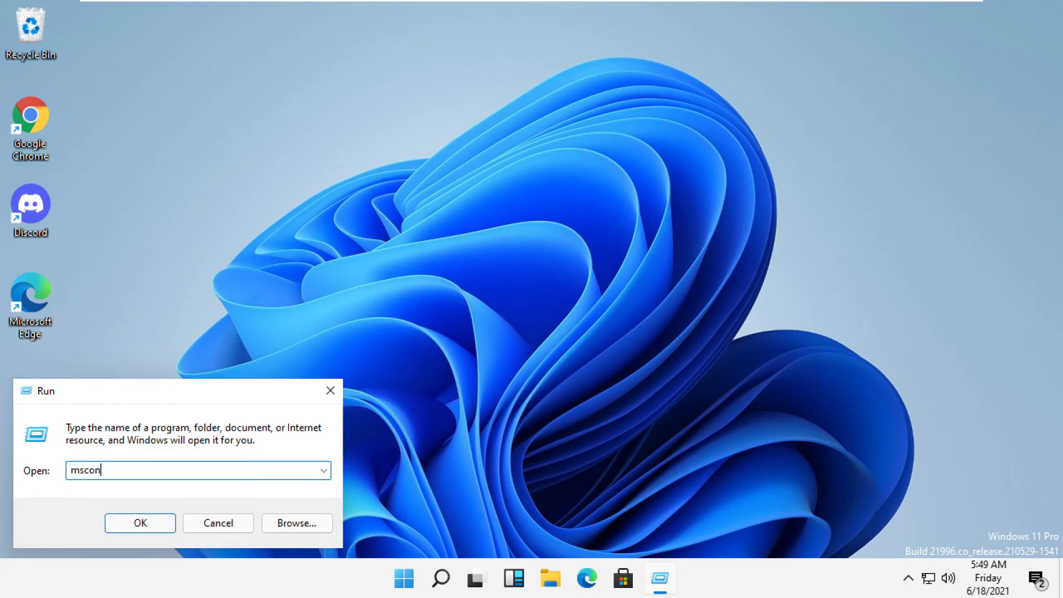
- Run msconfig, go to Startup and launch Task Manager's startup apps list
{"action": "type", "text": "fig"}
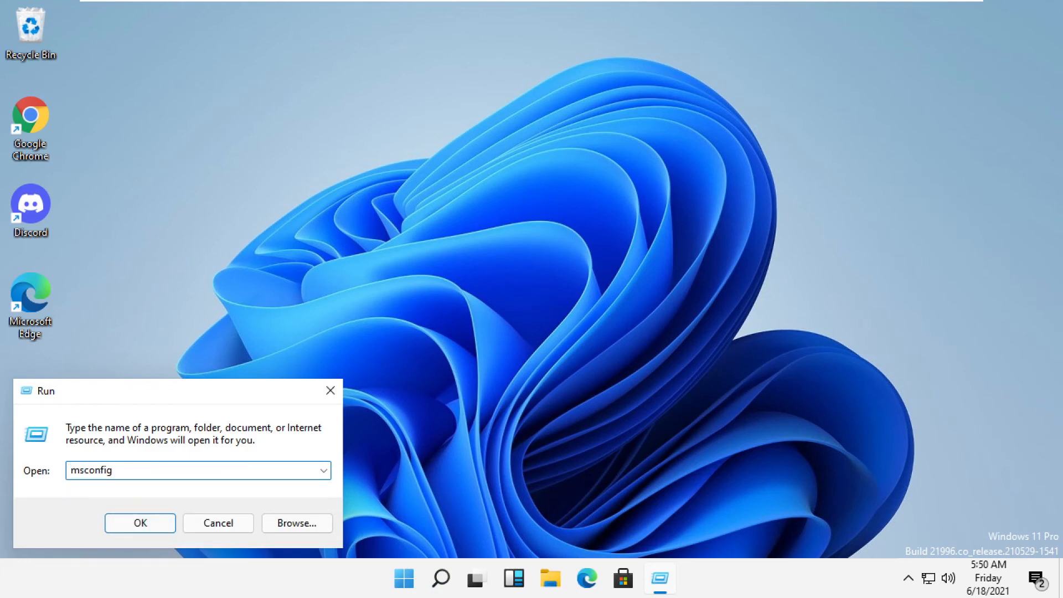
{"action": "left_click", "coordinate": [140, 522]}
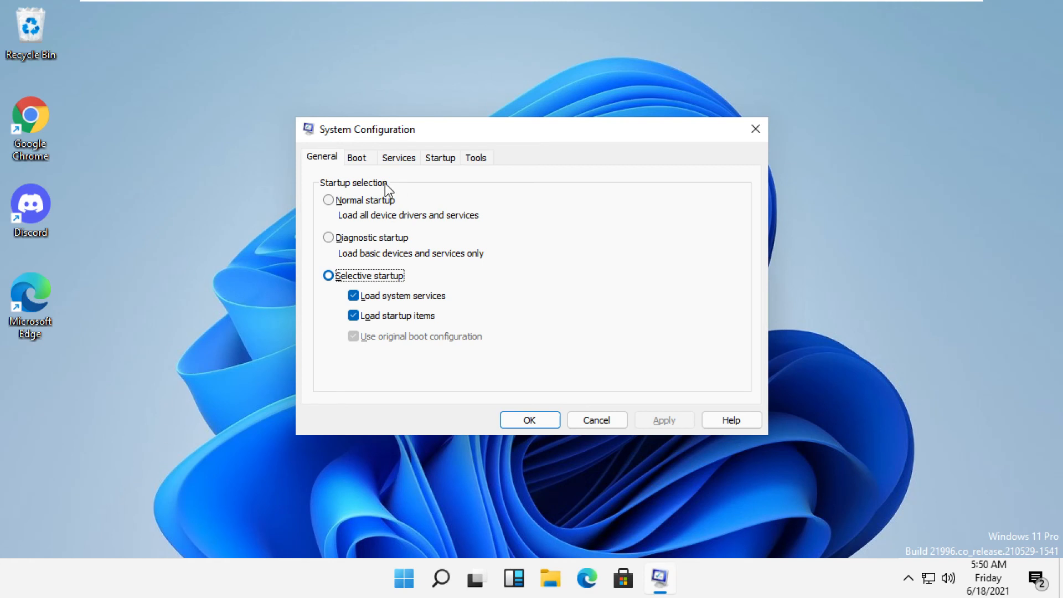
{"action": "mouse_move", "coordinate": [403, 138]}
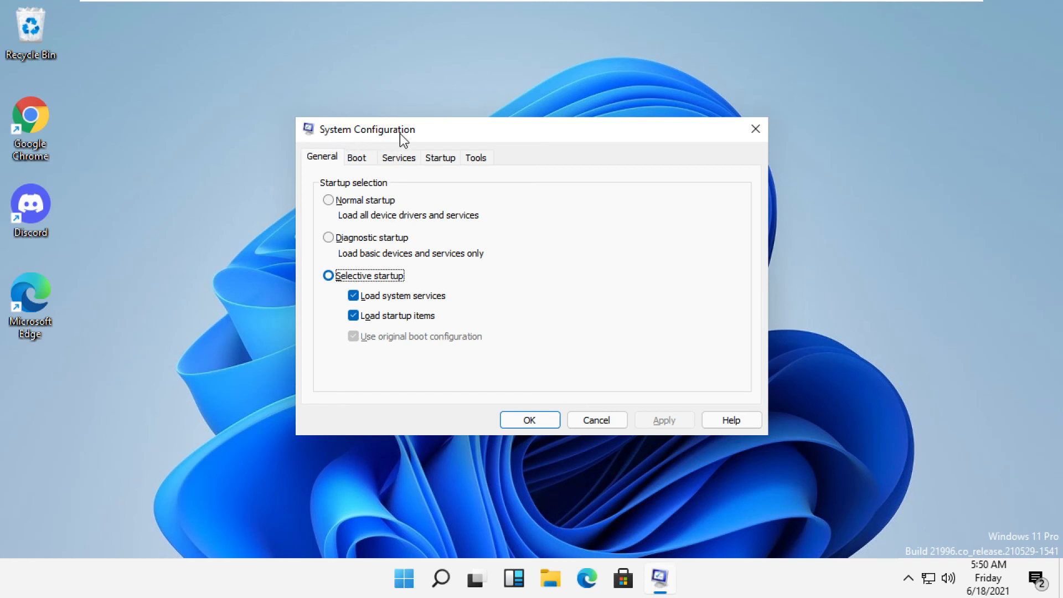
{"action": "mouse_move", "coordinate": [414, 165]}
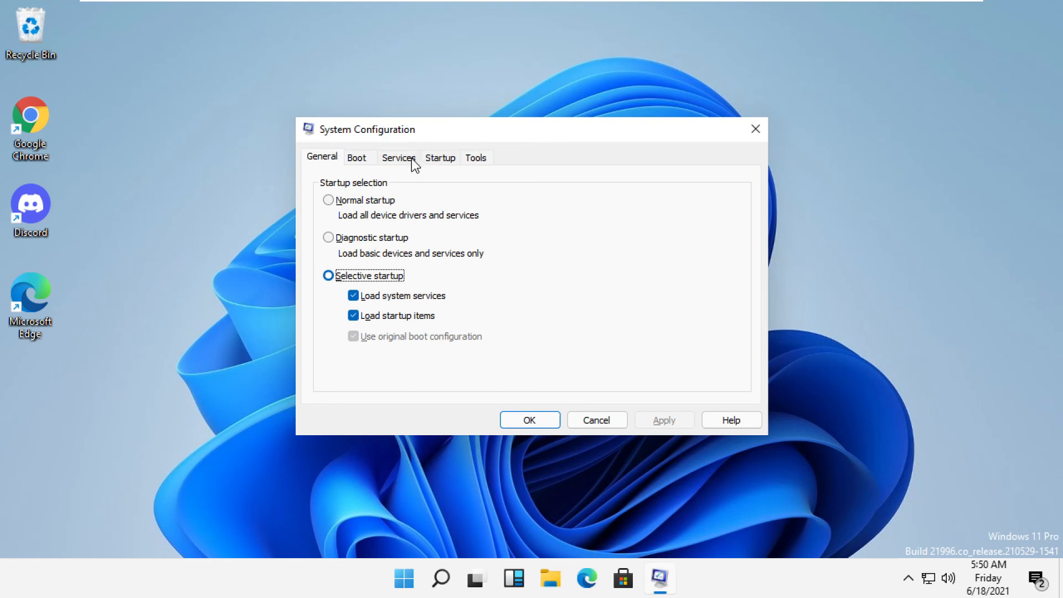
{"action": "left_click", "coordinate": [439, 157]}
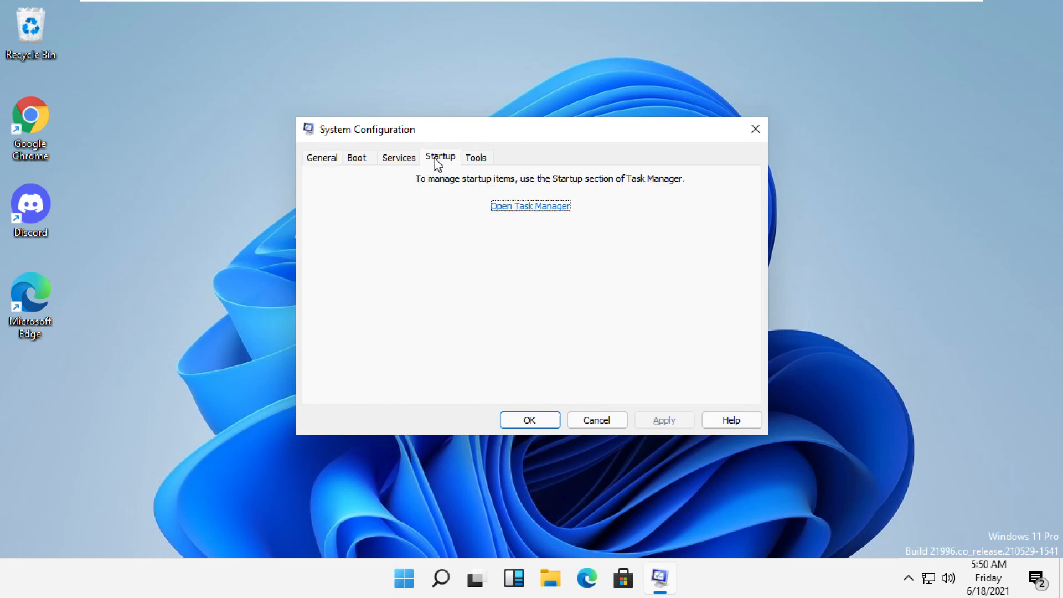
{"action": "left_click", "coordinate": [530, 206]}
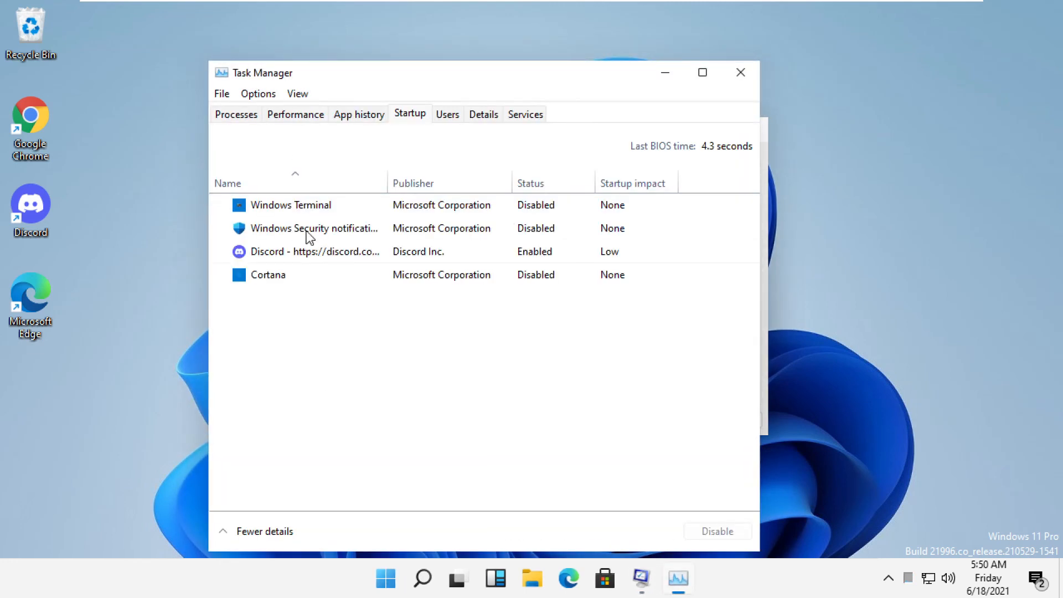
- Disable the Discord startup entry in Task Manager and close the configuration windows
{"action": "left_click", "coordinate": [314, 251]}
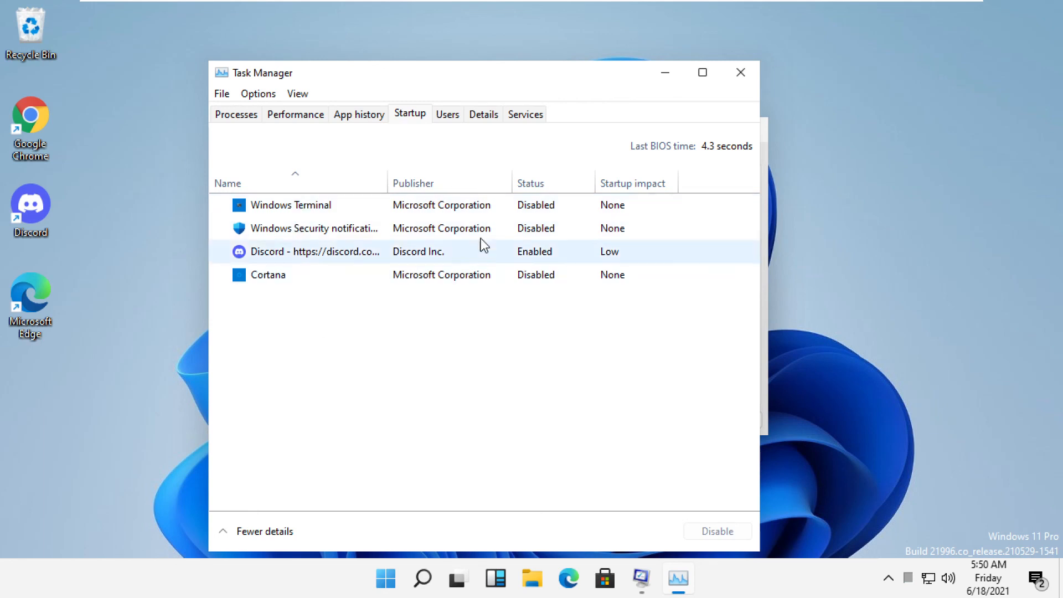
{"action": "mouse_move", "coordinate": [345, 255]}
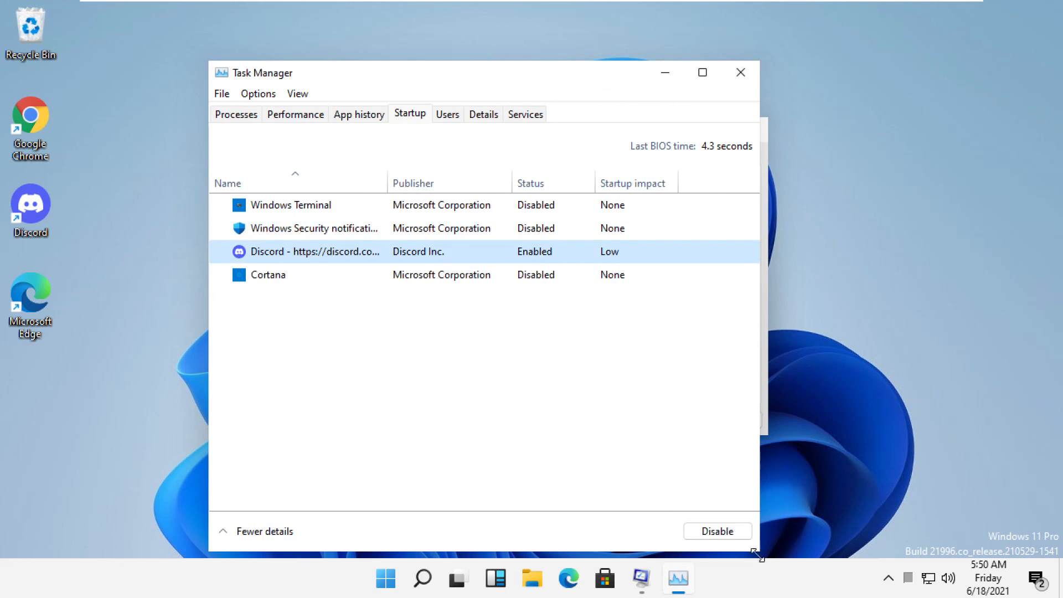
{"action": "left_click", "coordinate": [717, 531]}
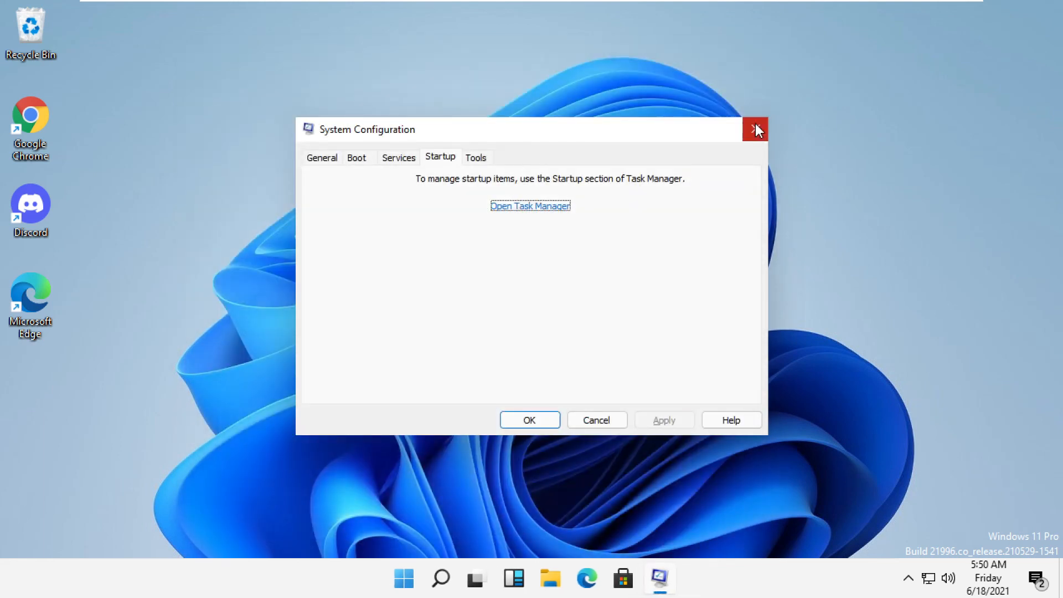
{"action": "left_click", "coordinate": [755, 130]}
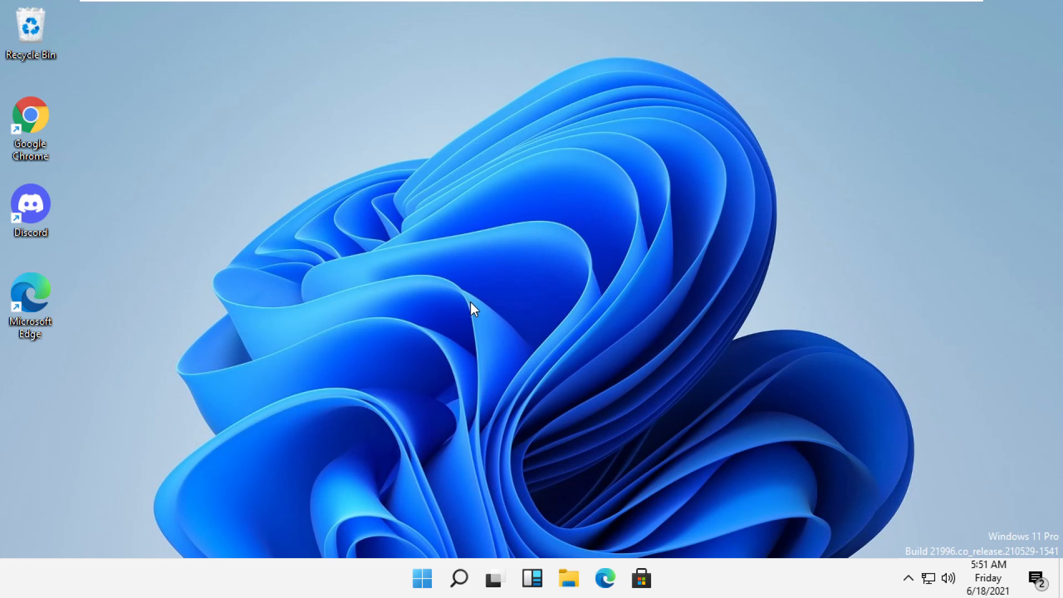